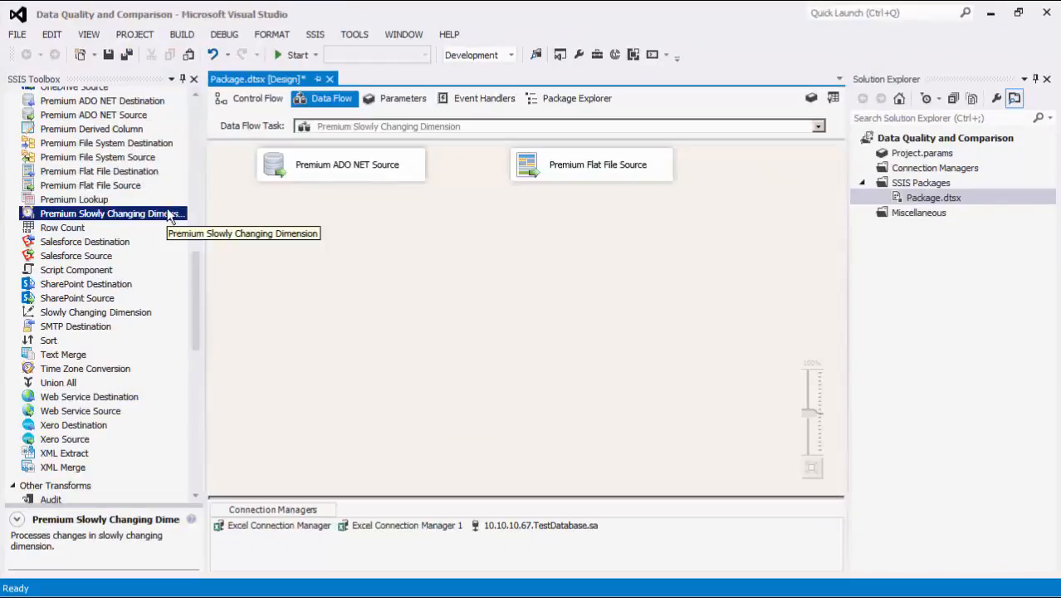
# Add the Premium Slowly Changing Dimension and wire Current Dimension Input and New Source Input into it
pyautogui.moveTo(113, 212); pyautogui.dragTo(456, 232)
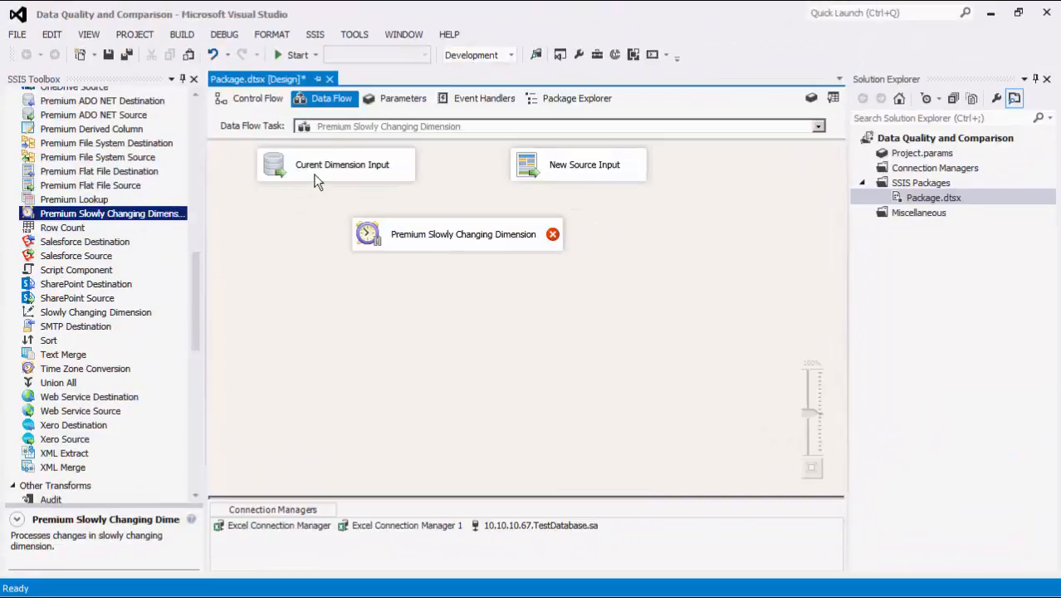
pyautogui.click(340, 164)
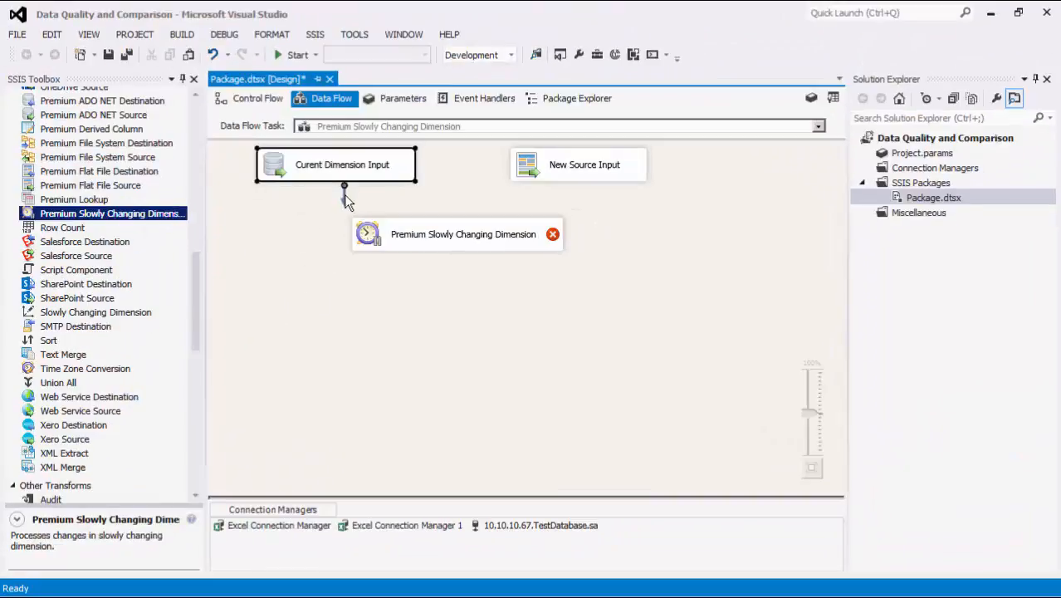
pyautogui.click(687, 352)
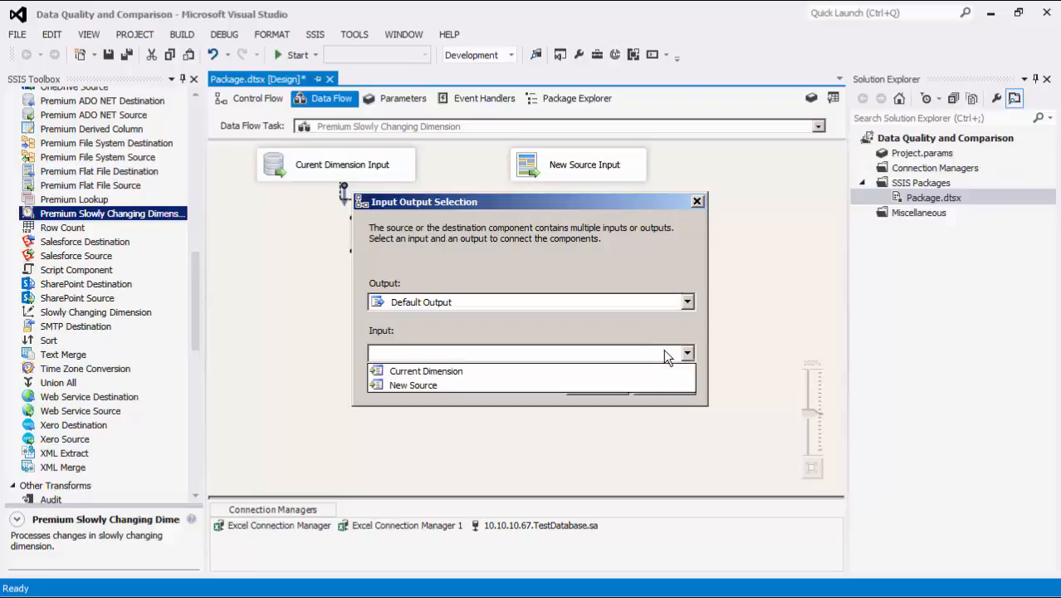
pyautogui.click(425, 370)
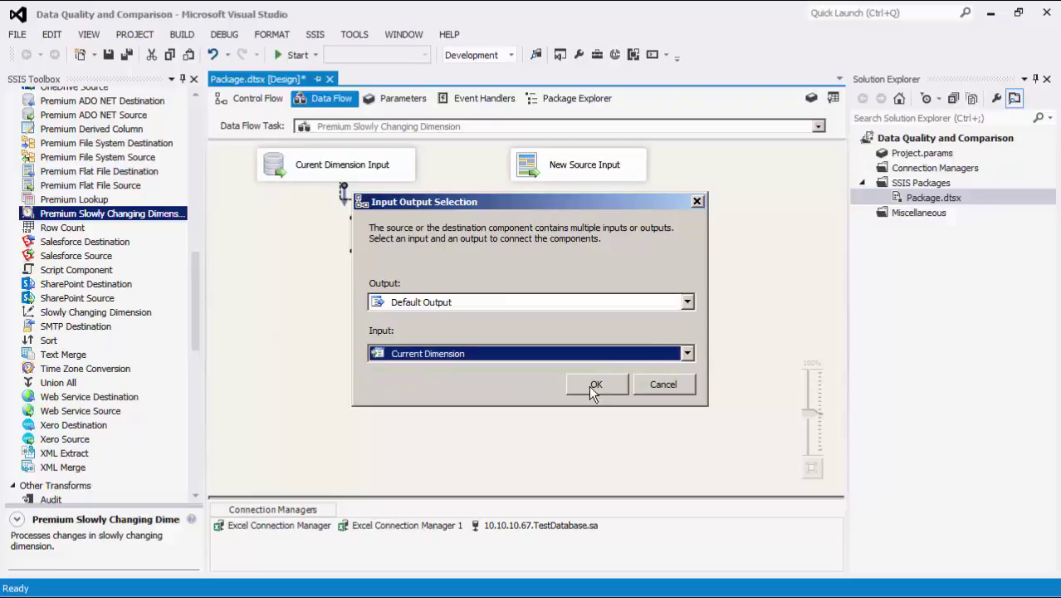
pyautogui.click(596, 383)
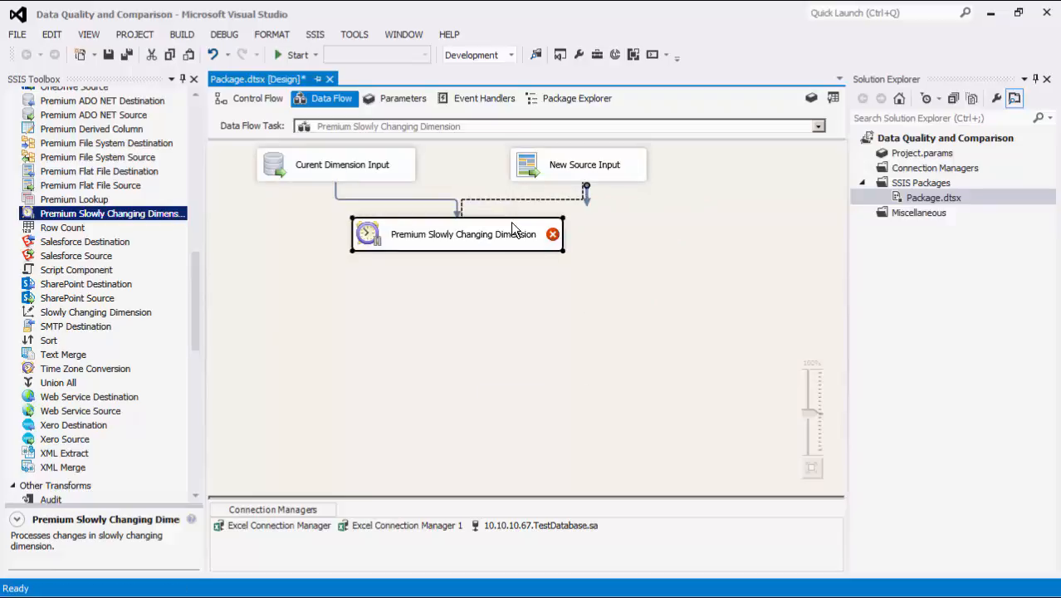
pyautogui.click(442, 332)
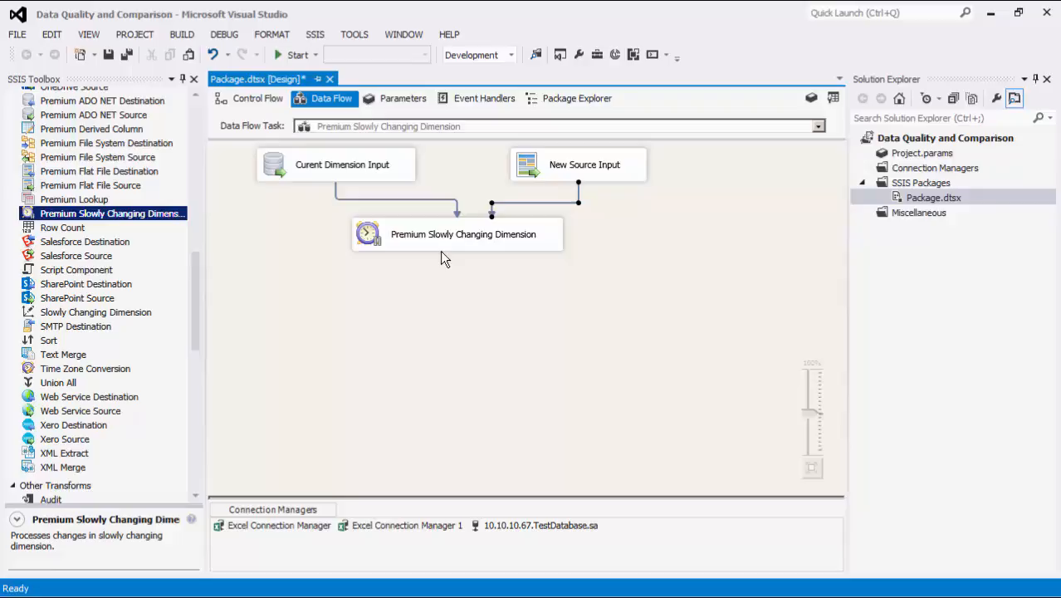
# In the component editor, mark RegionalOffice as the business key and leave City unticked
pyautogui.doubleClick(462, 233)
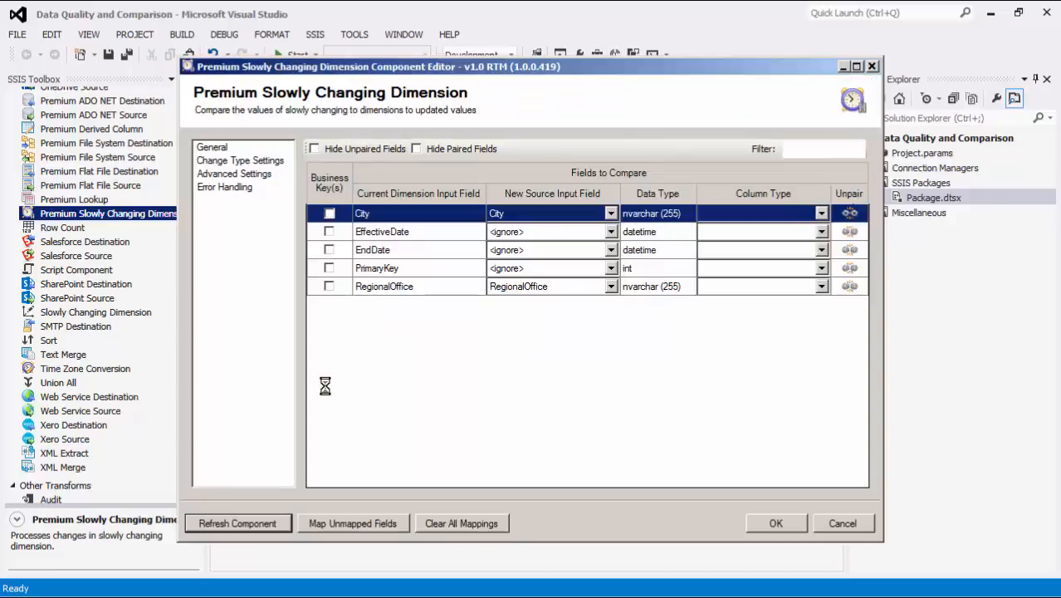
pyautogui.moveTo(329, 392)
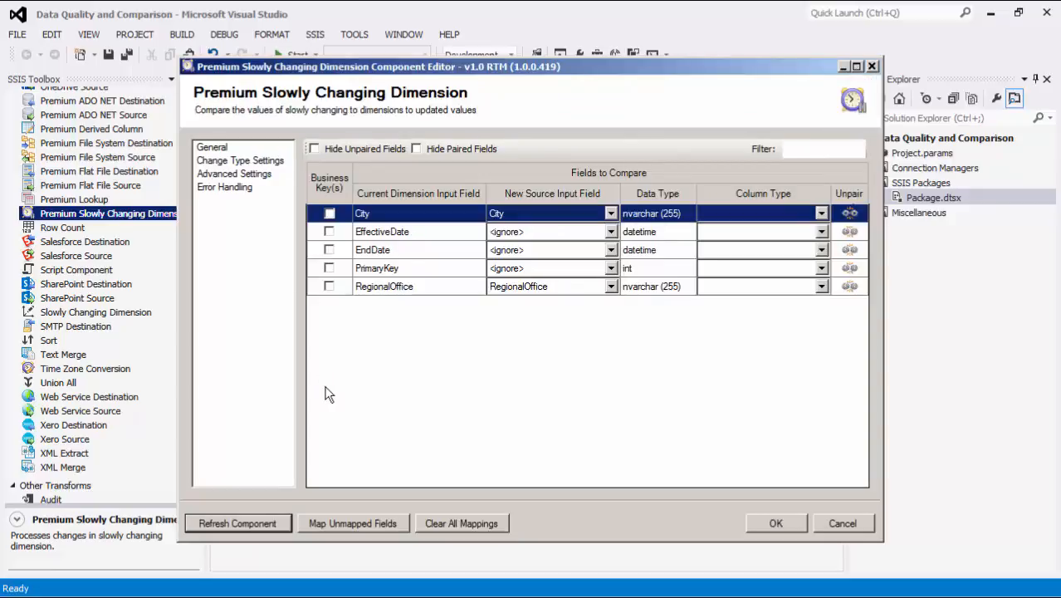
pyautogui.moveTo(362, 374)
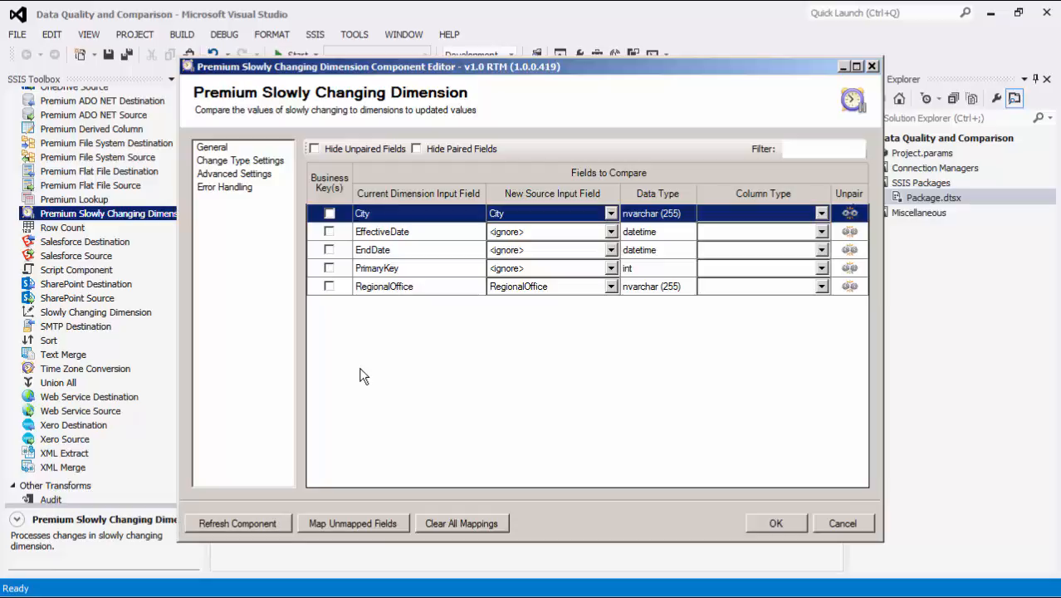
pyautogui.moveTo(390, 375)
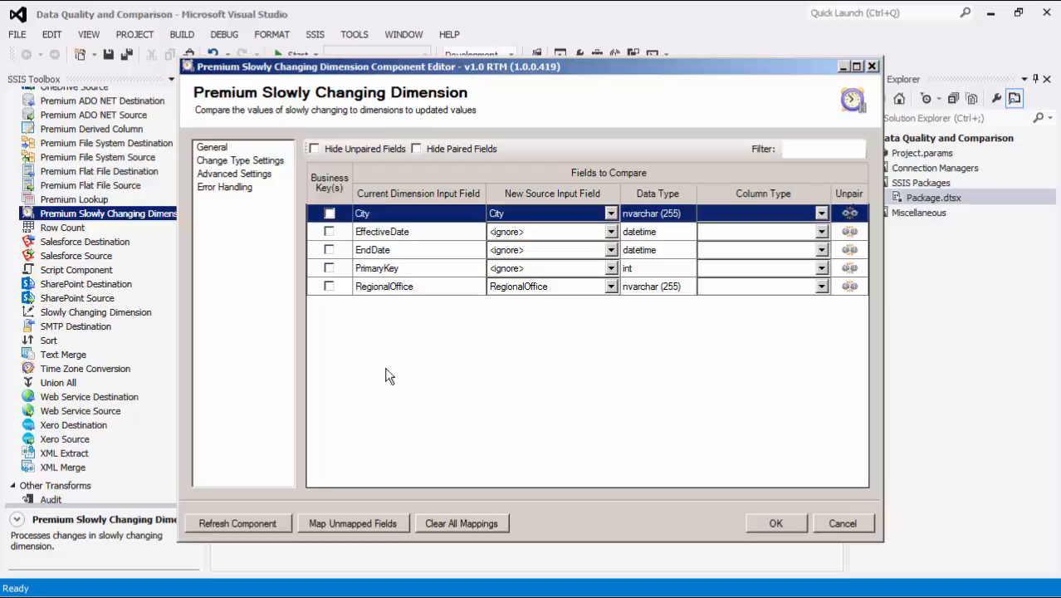
pyautogui.moveTo(546, 372)
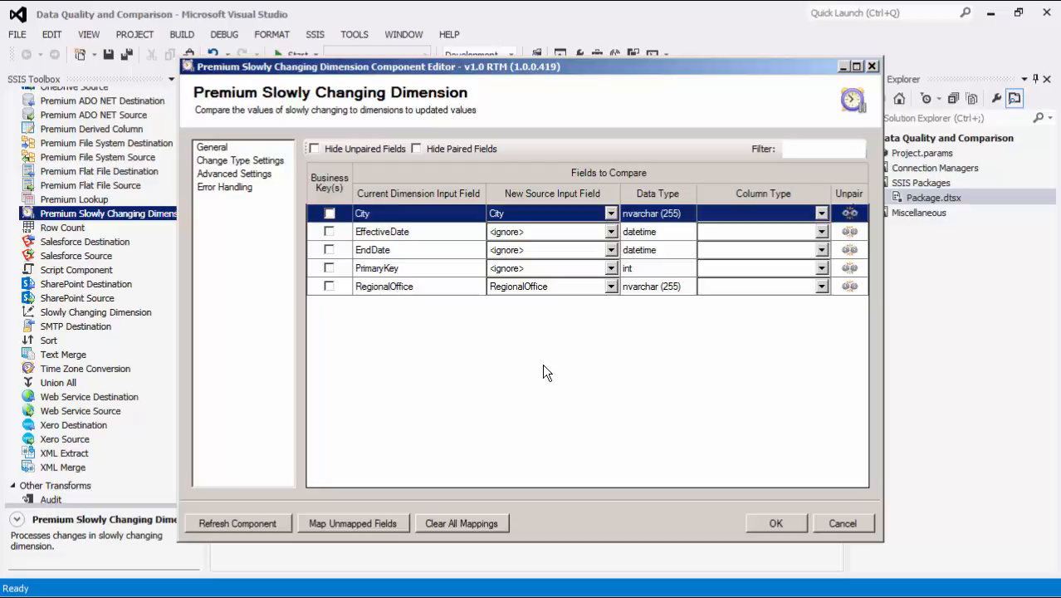
pyautogui.moveTo(339, 298)
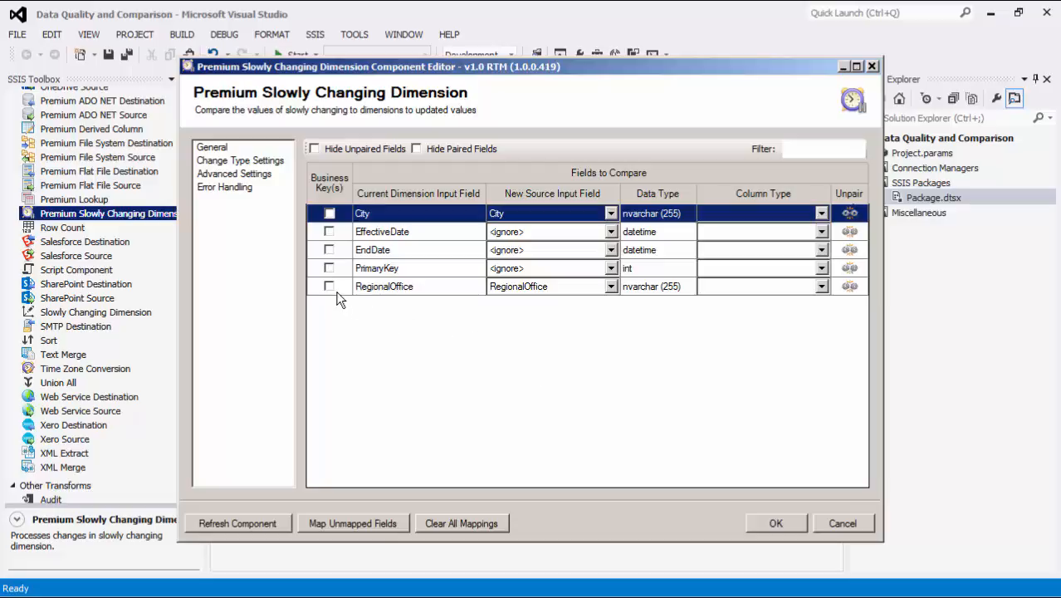
pyautogui.click(329, 286)
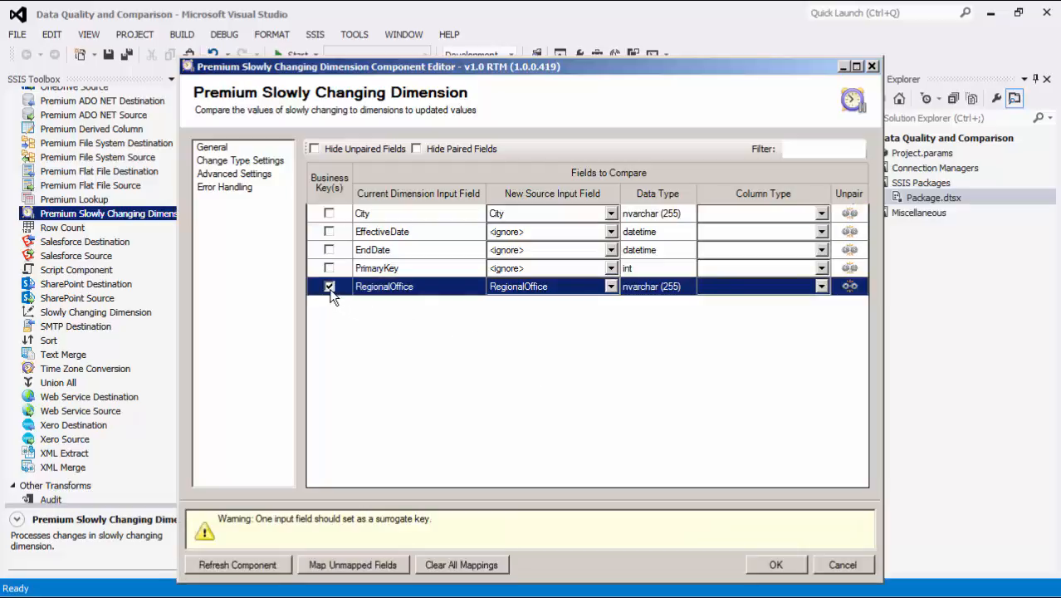
pyautogui.moveTo(362, 312)
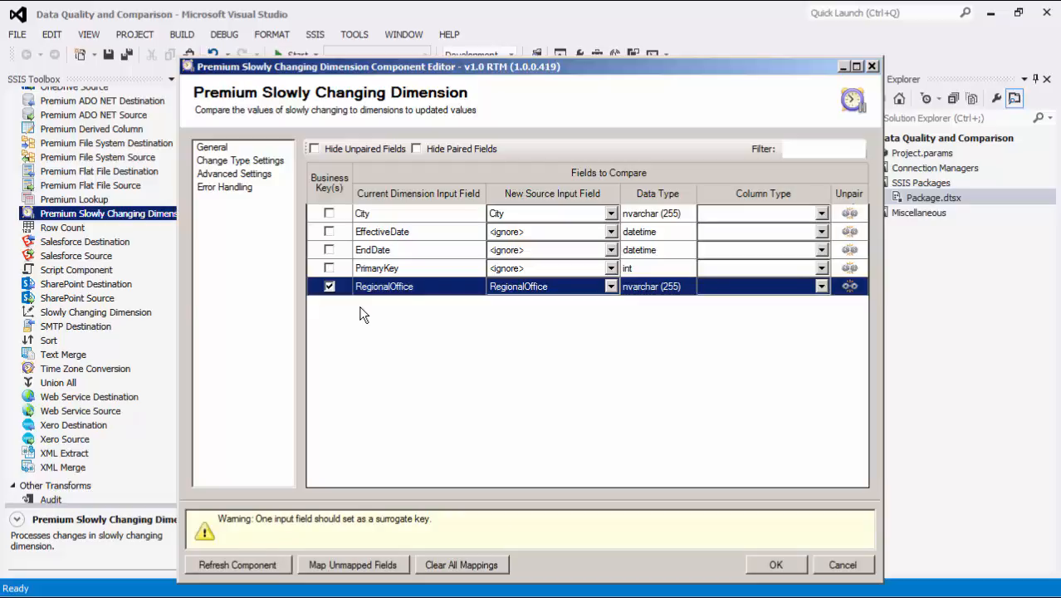
pyautogui.click(329, 212)
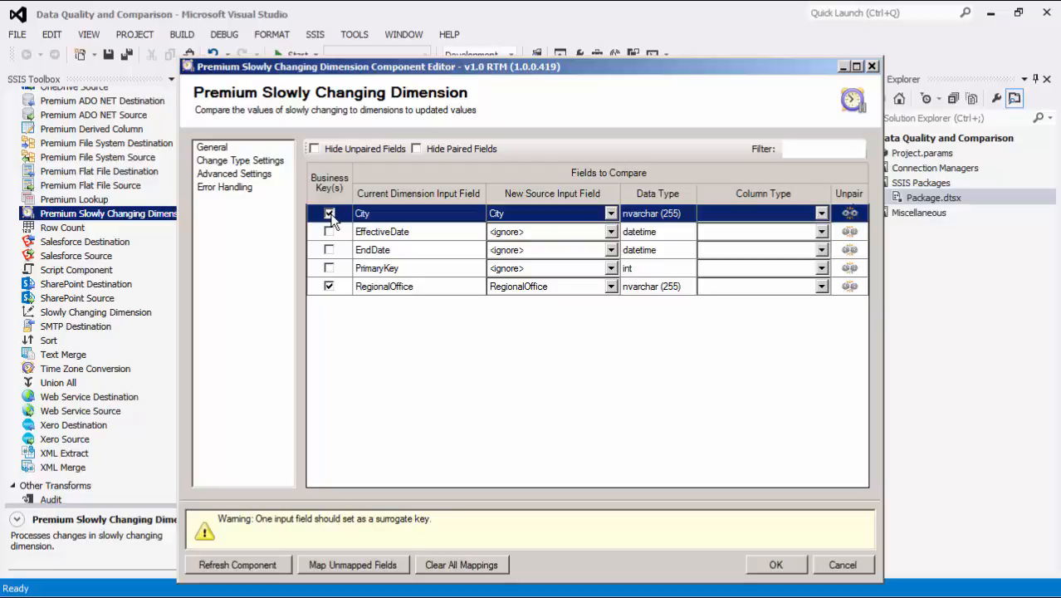
pyautogui.click(329, 213)
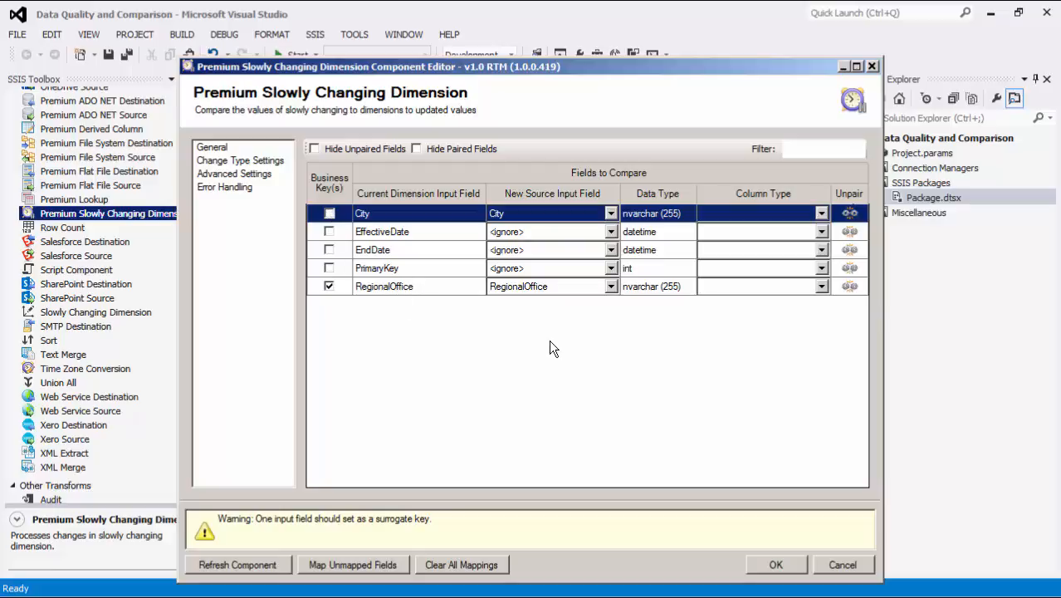
pyautogui.click(821, 267)
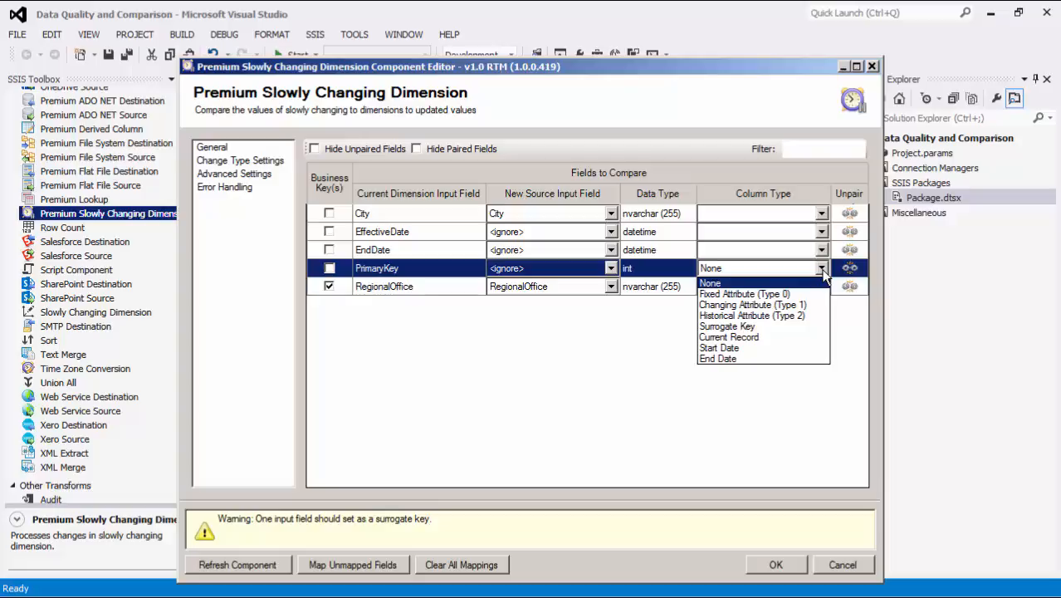
pyautogui.moveTo(824, 272)
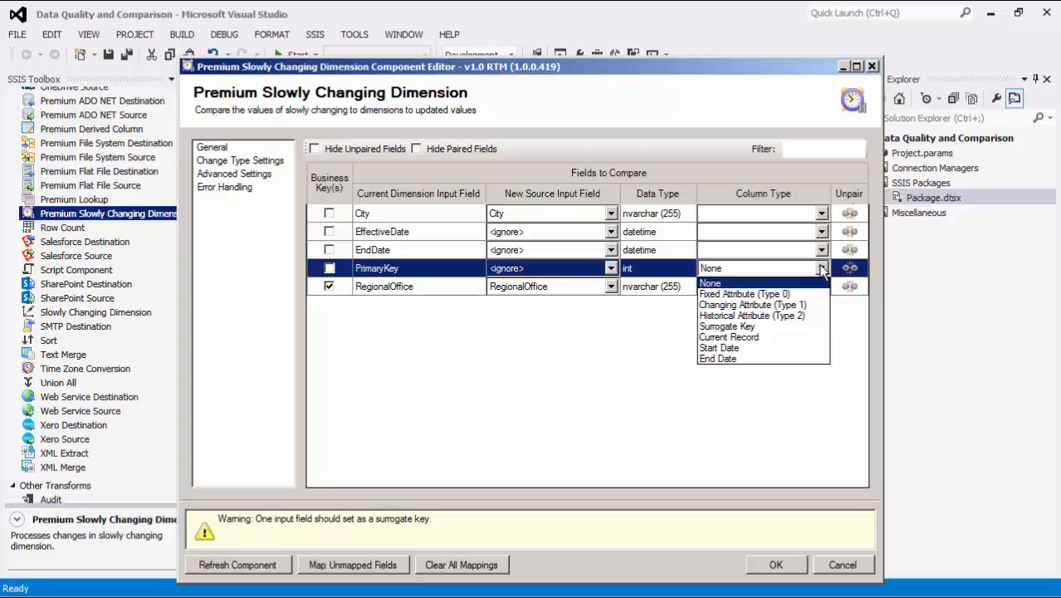
pyautogui.moveTo(838, 329)
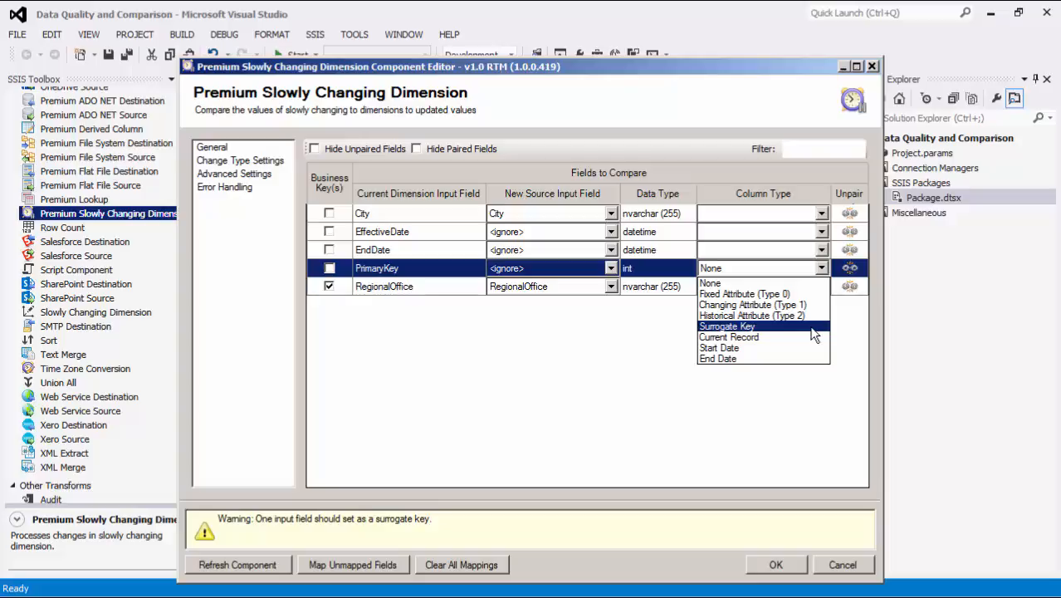
# Make PrimaryKey the Surrogate Key and refresh the component's field metadata
pyautogui.click(726, 325)
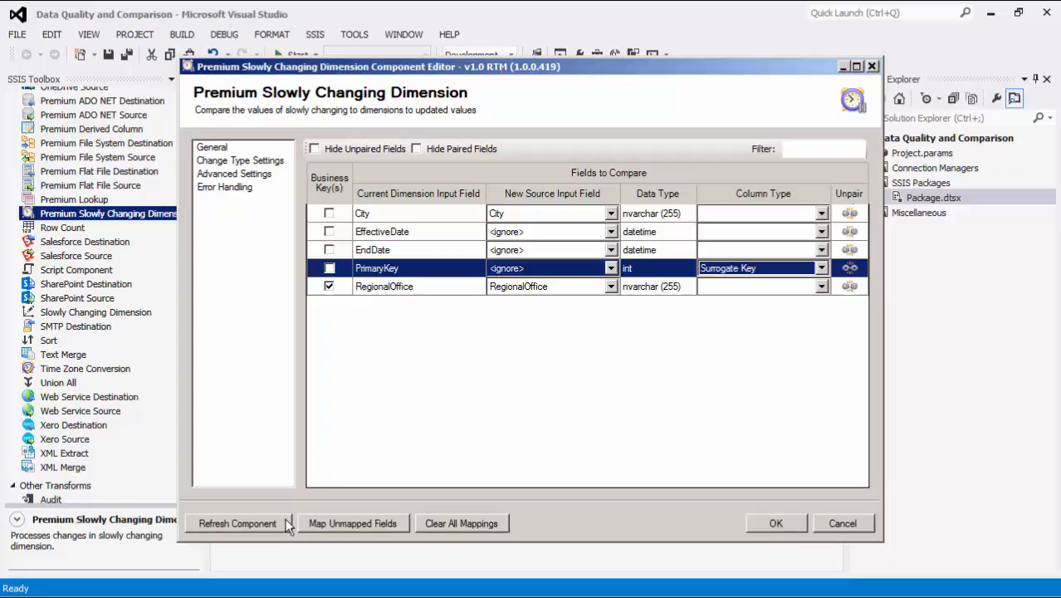
pyautogui.click(236, 523)
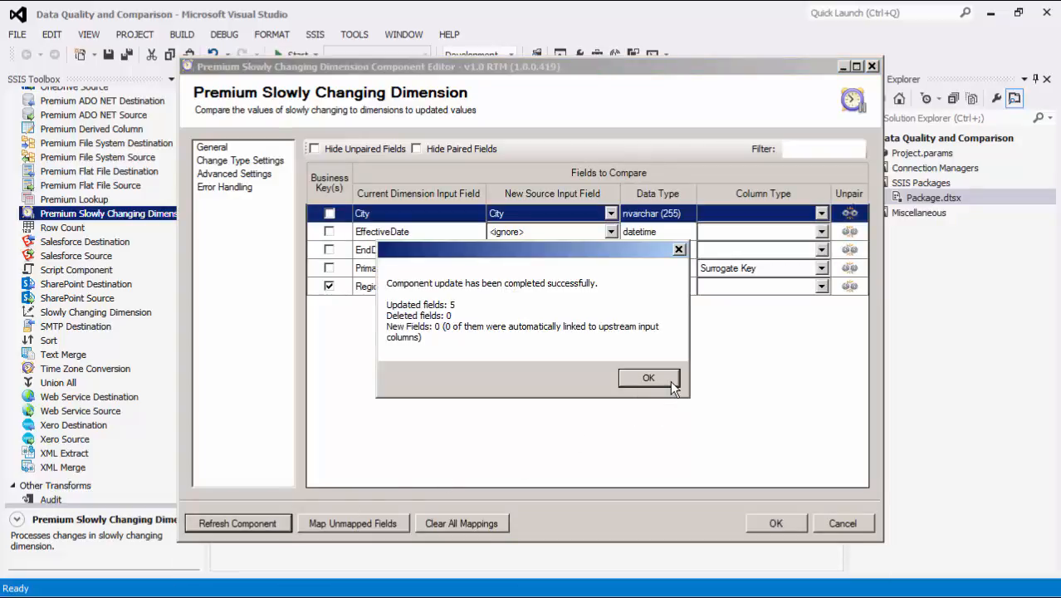
pyautogui.click(650, 378)
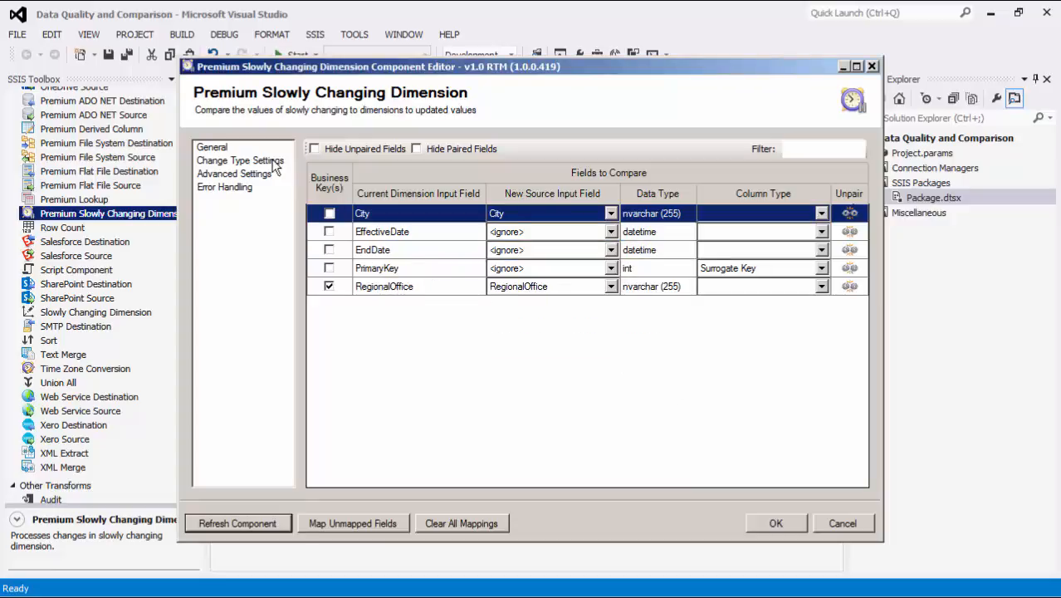
# Review the Change Type Settings page, then return to field comparison settings
pyautogui.click(239, 159)
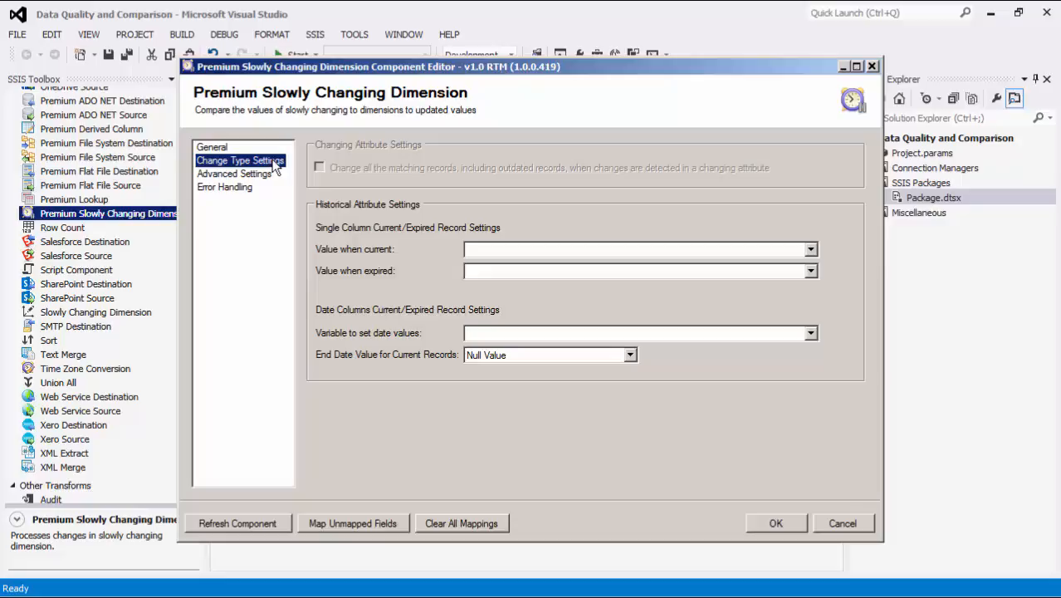
pyautogui.moveTo(535, 141)
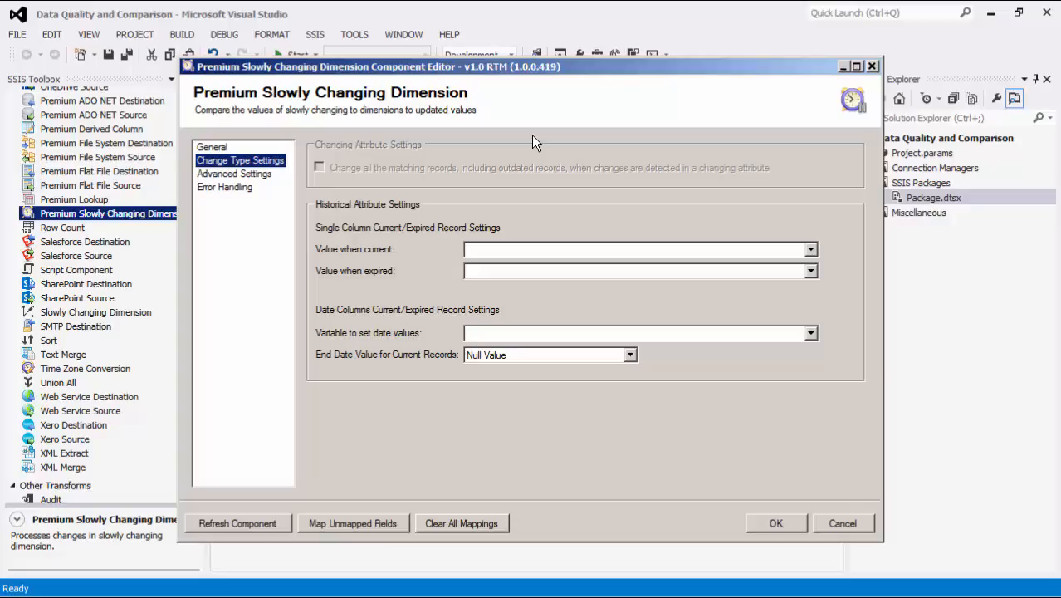
pyautogui.moveTo(504, 151)
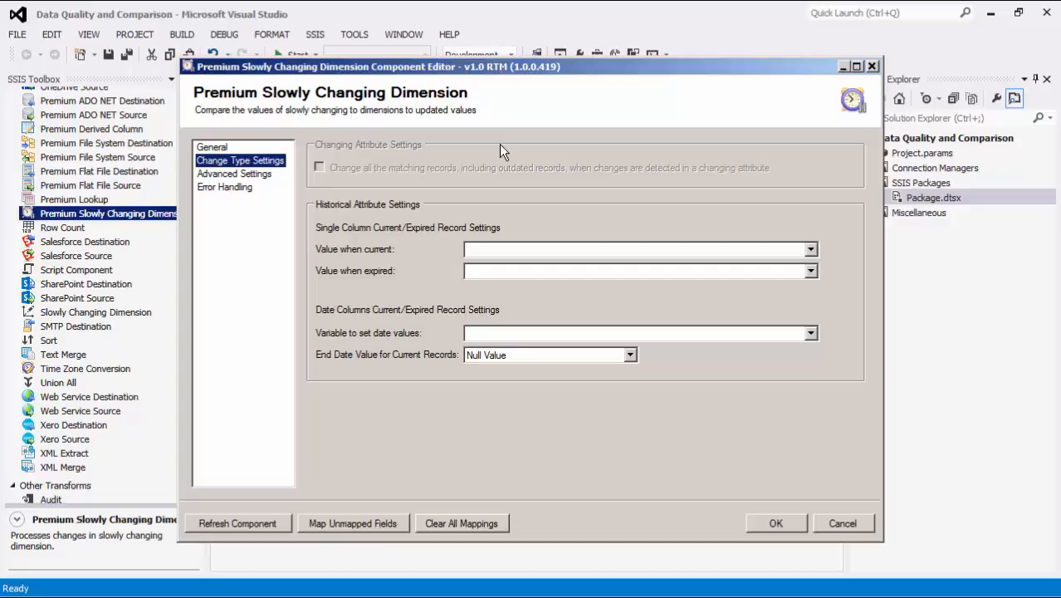
pyautogui.moveTo(498, 209)
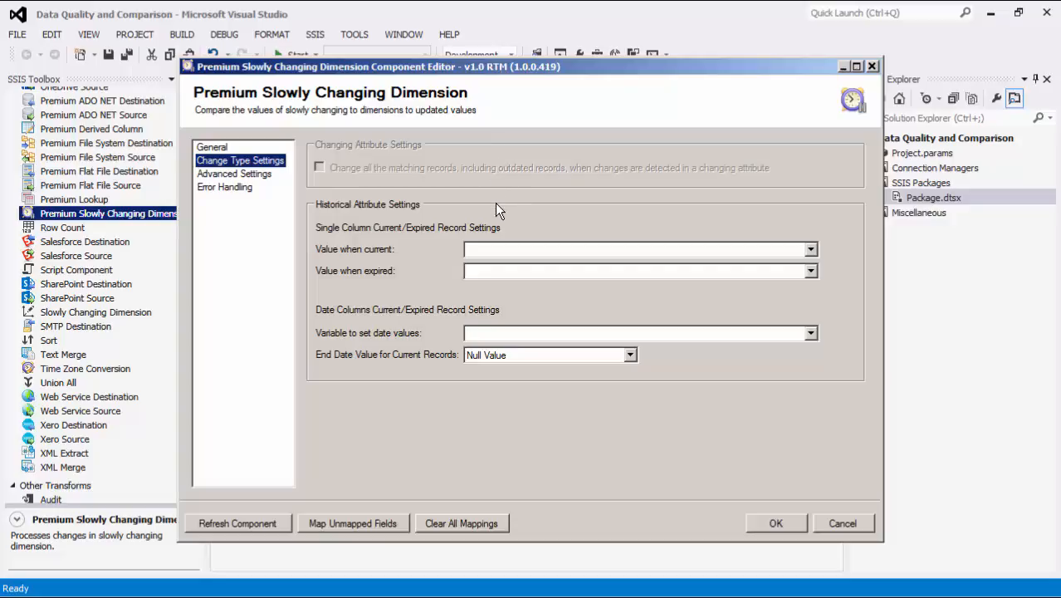
pyautogui.click(213, 146)
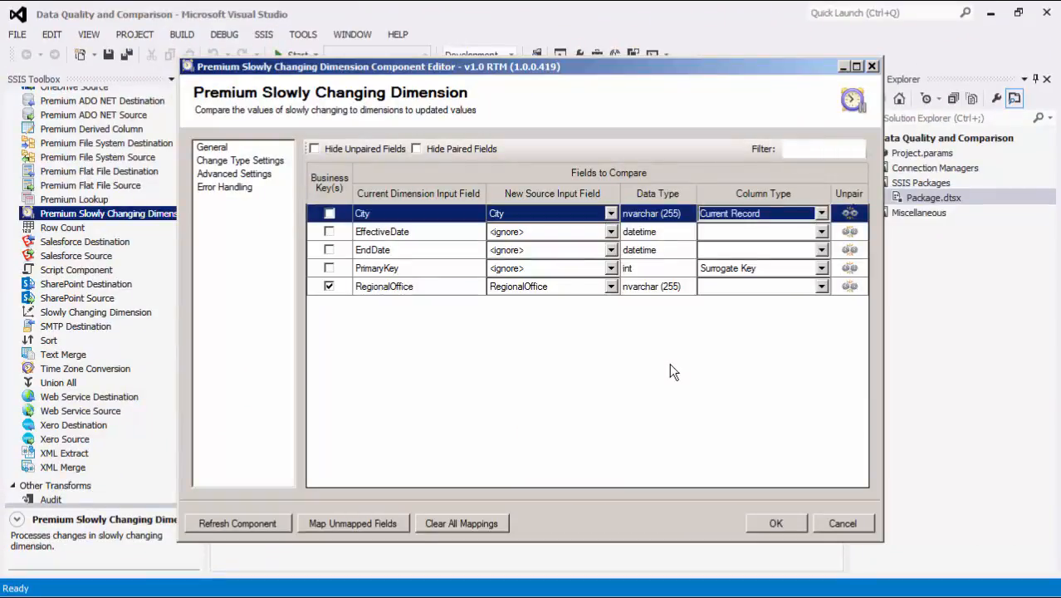
# Mark expired records as Expired and take date values from System::StartTime
pyautogui.click(240, 159)
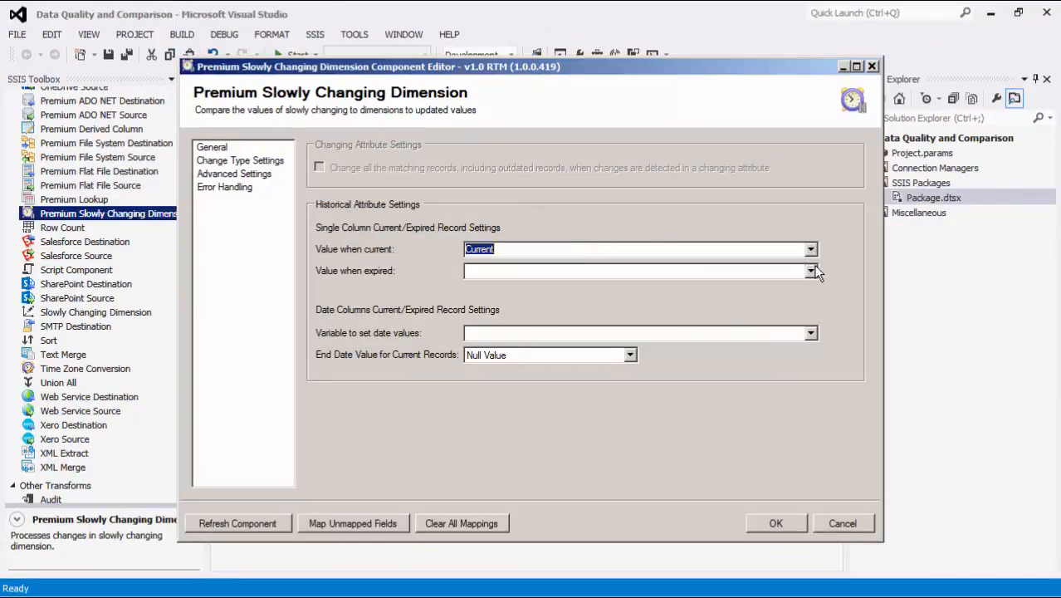
pyautogui.click(810, 270)
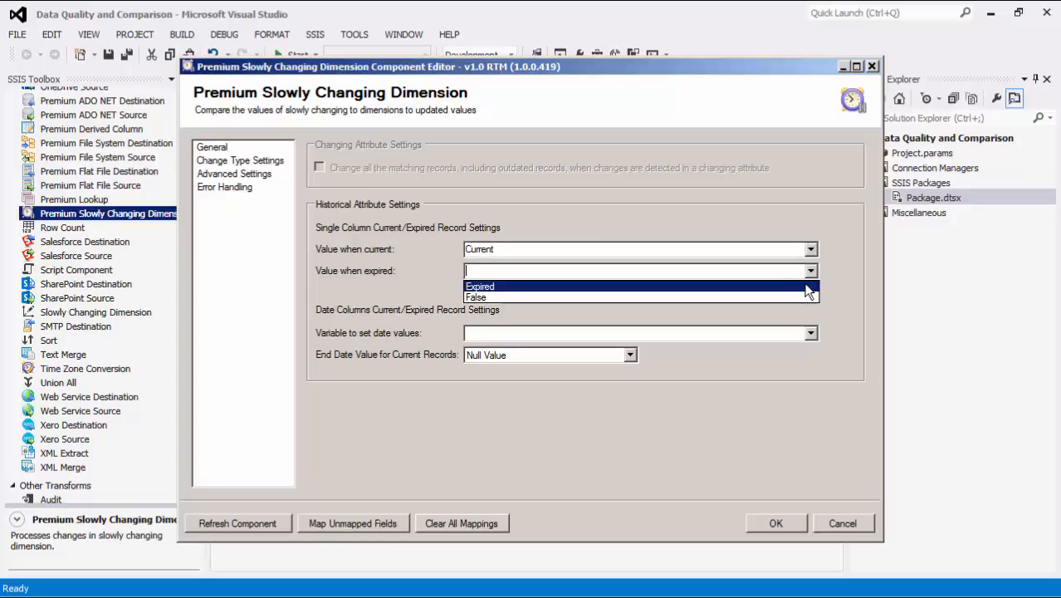
pyautogui.click(480, 286)
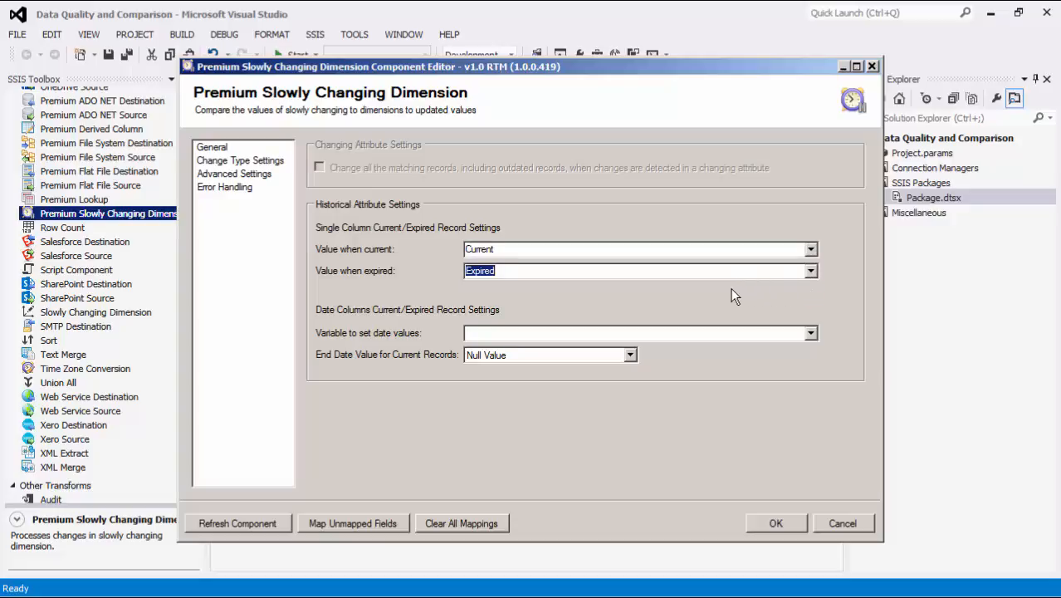
pyautogui.click(810, 332)
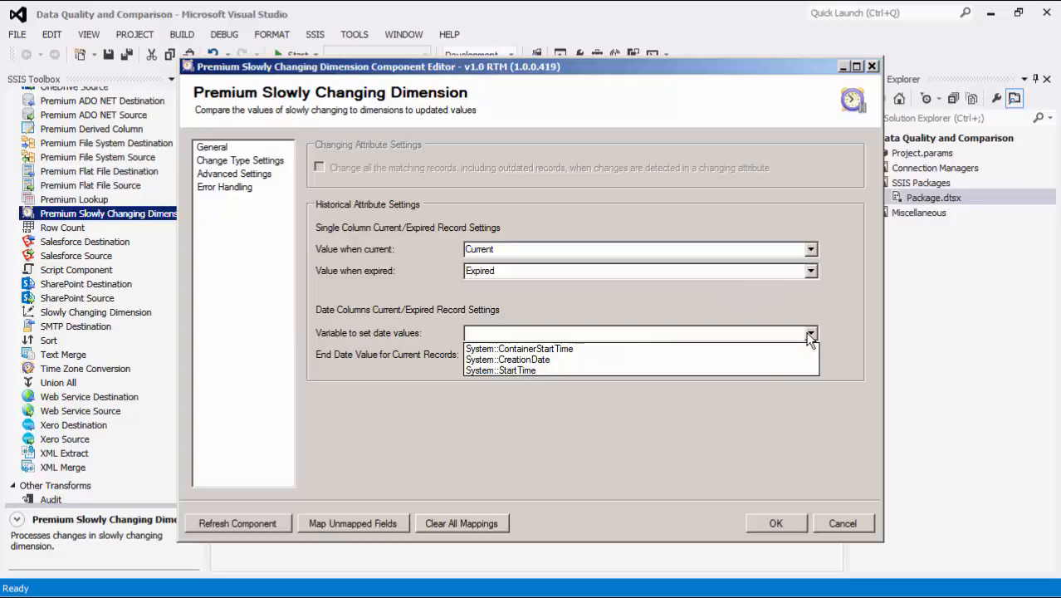
pyautogui.click(502, 369)
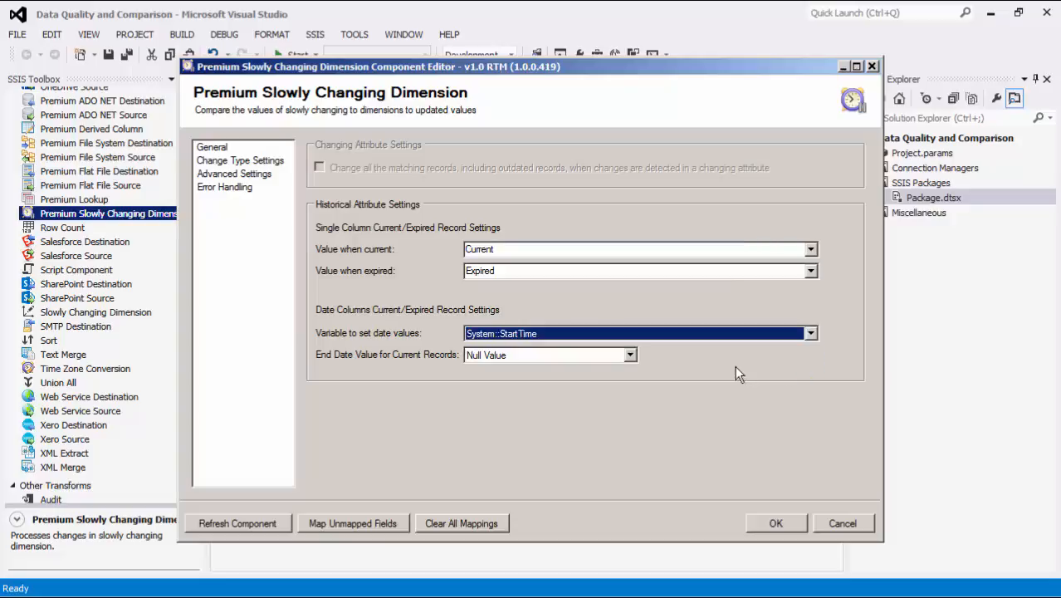
pyautogui.moveTo(677, 368)
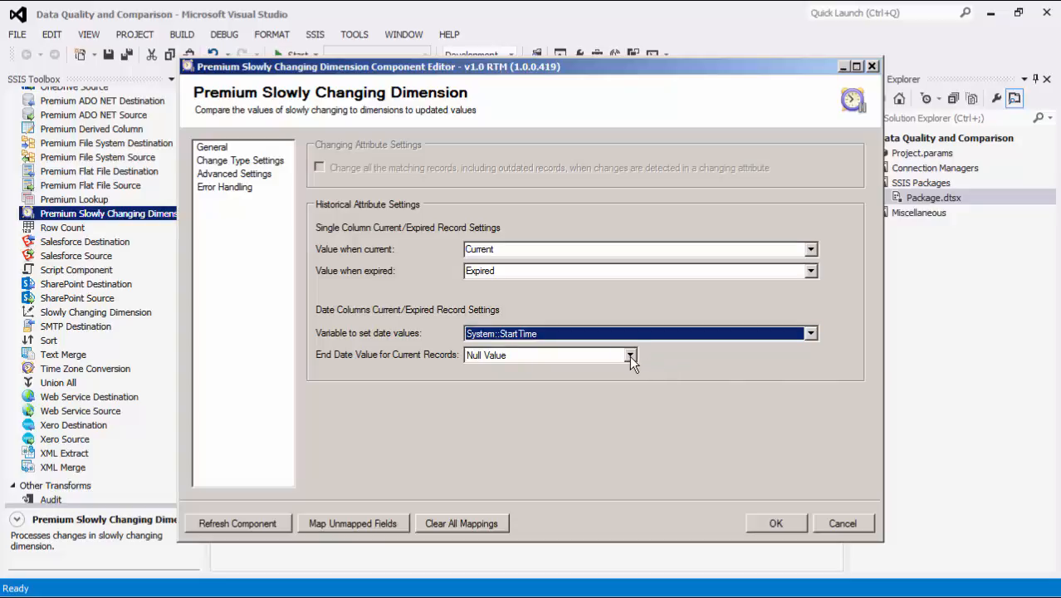
# Give current records a Custom Date end value of January 13, 2017
pyautogui.click(631, 355)
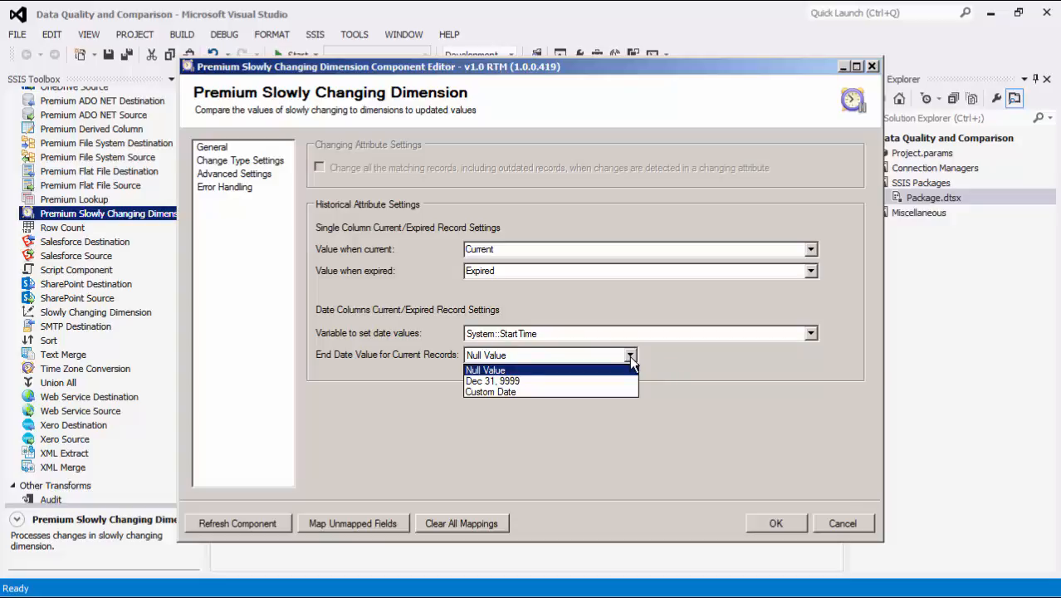
pyautogui.moveTo(627, 375)
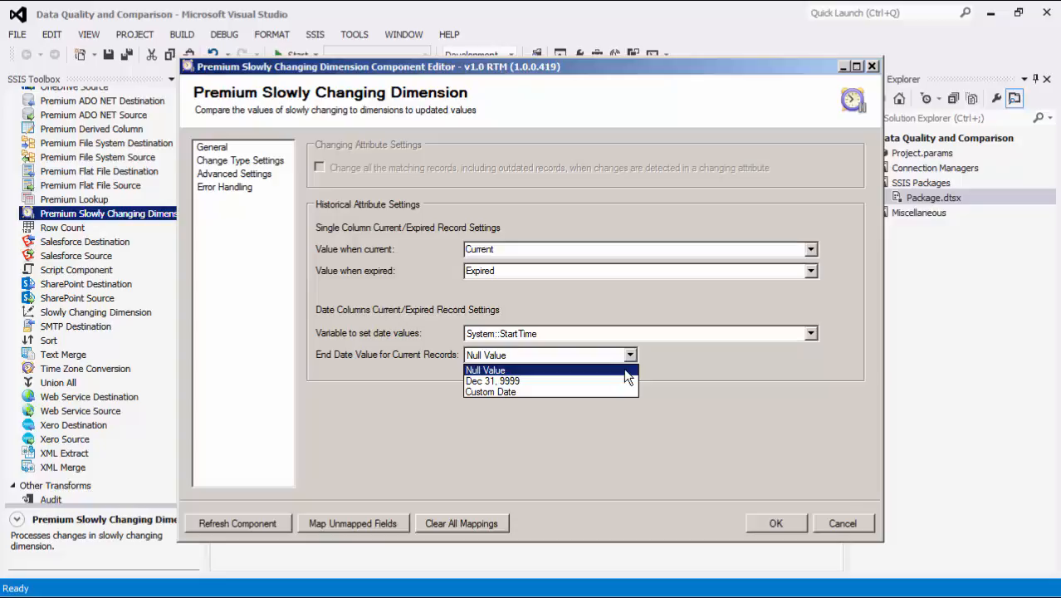
pyautogui.moveTo(622, 386)
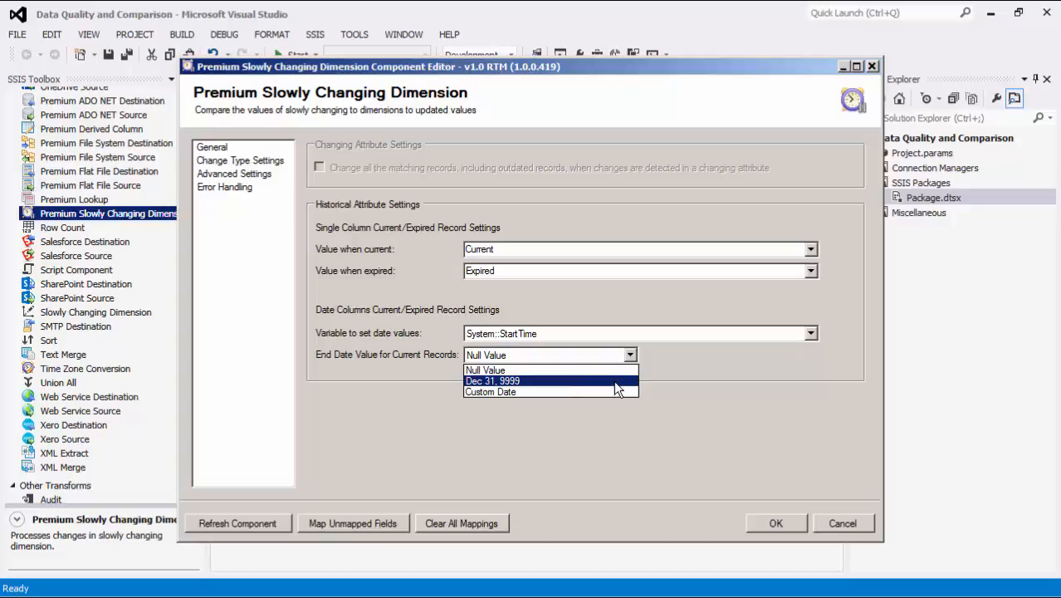
pyautogui.click(490, 392)
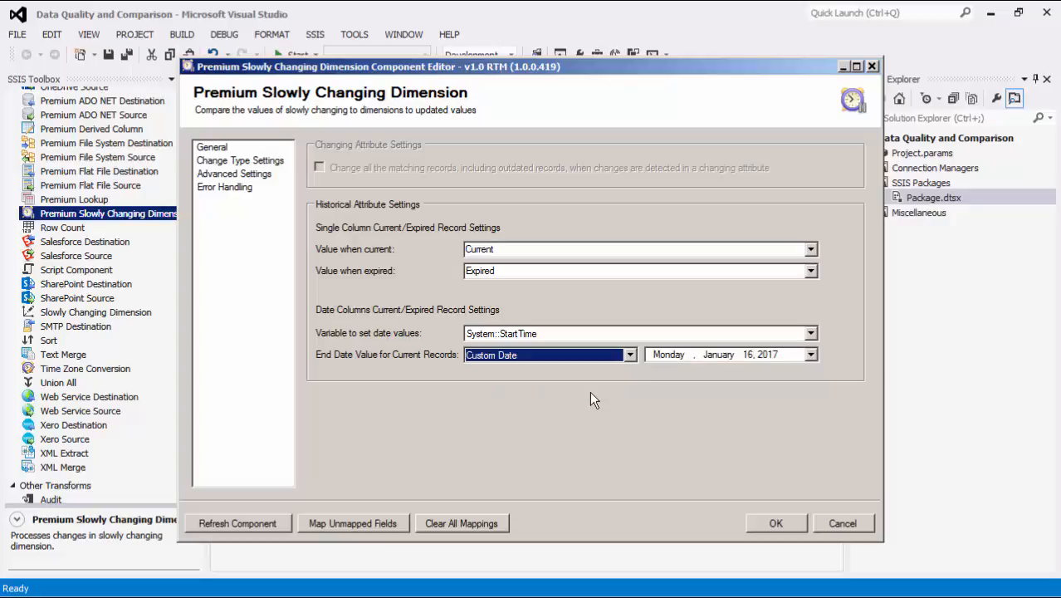
pyautogui.moveTo(811, 355)
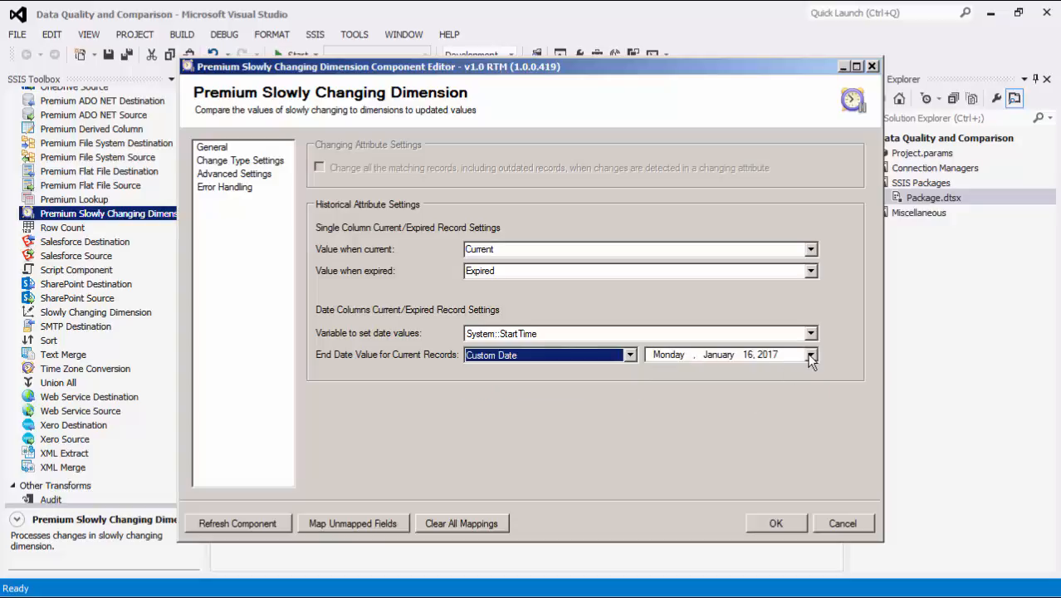
pyautogui.click(811, 356)
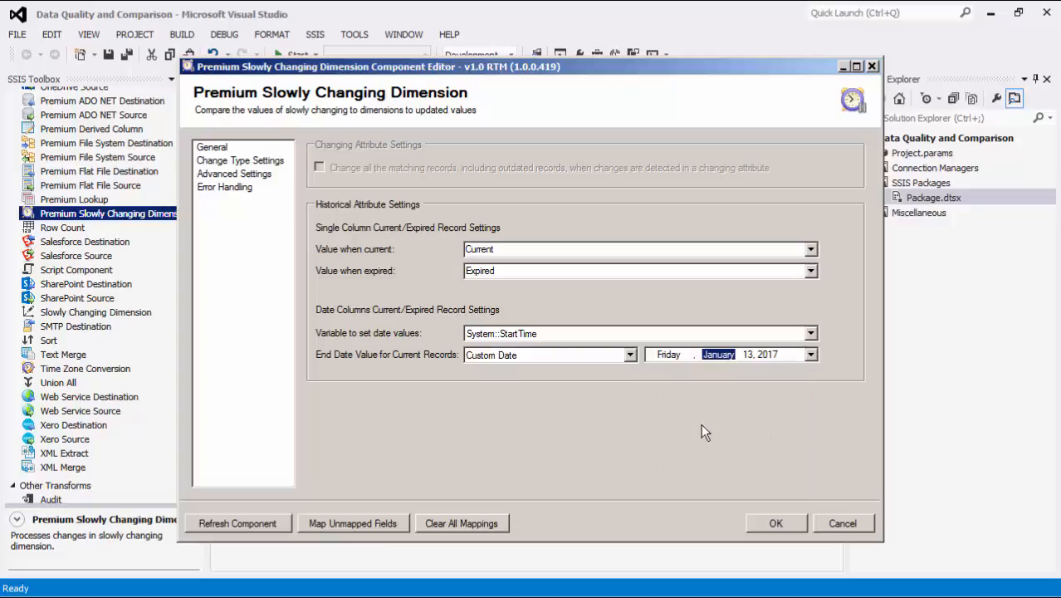
pyautogui.click(234, 175)
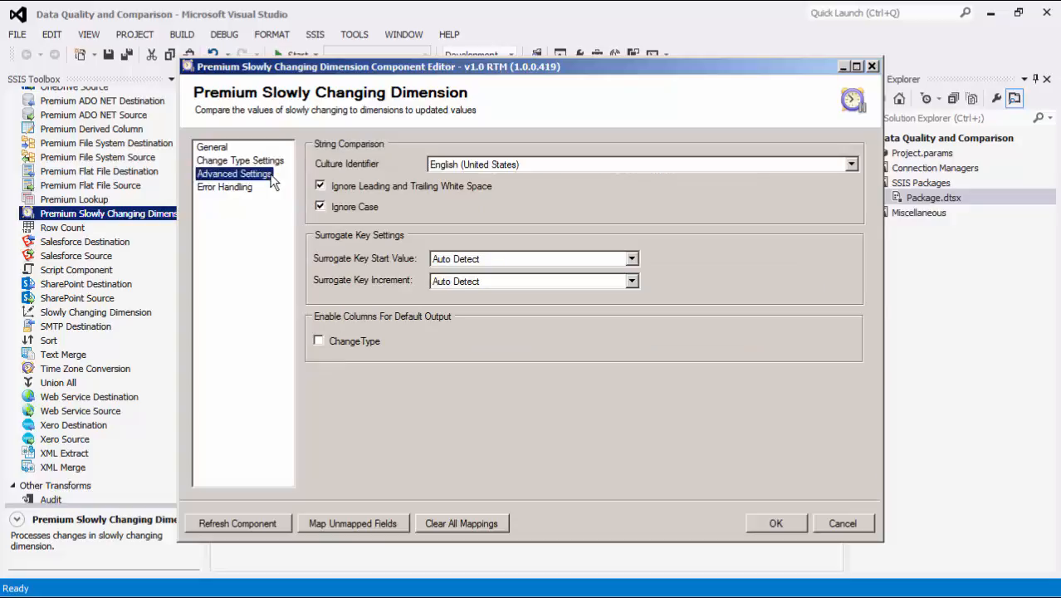
pyautogui.moveTo(402, 164)
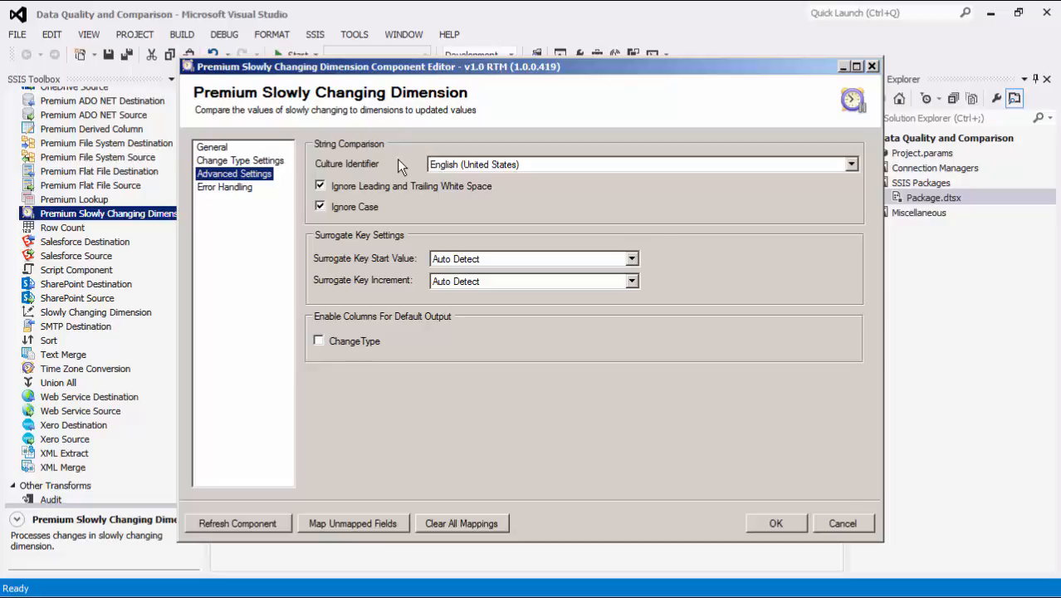
pyautogui.moveTo(402, 202)
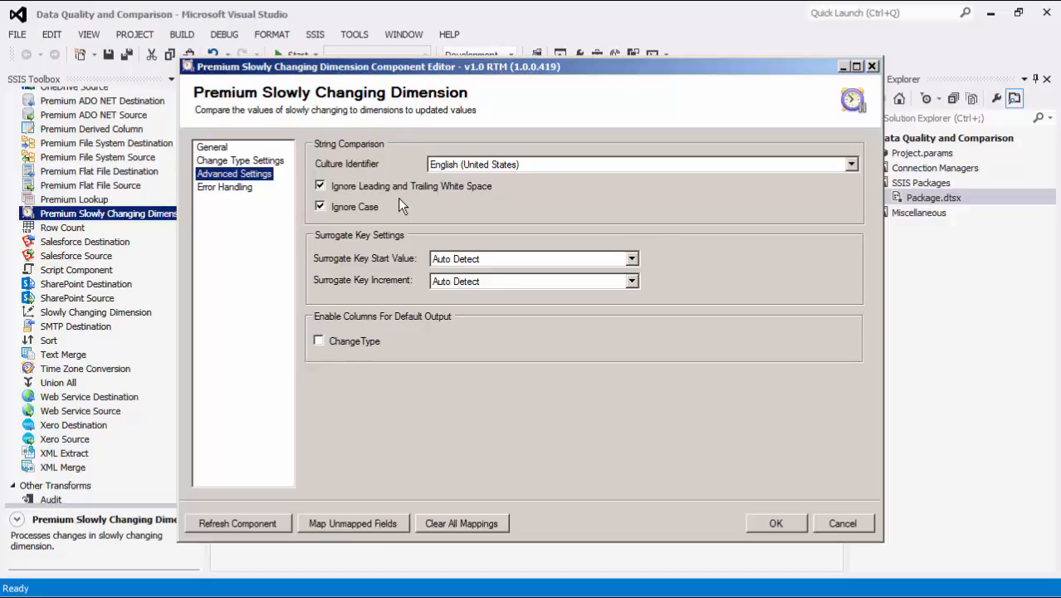
pyautogui.moveTo(415, 241)
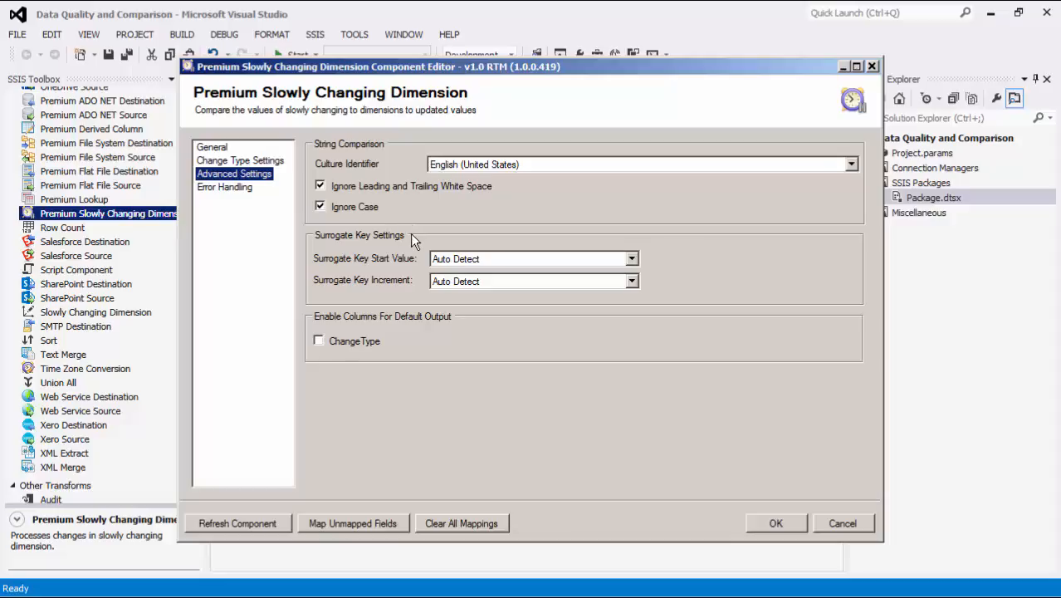
pyautogui.moveTo(415, 257)
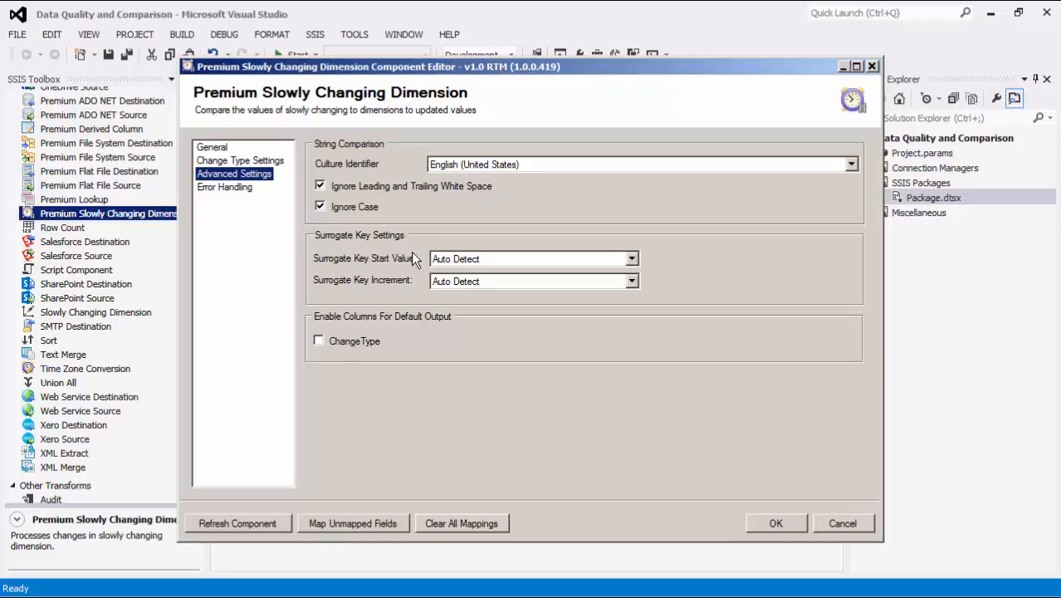
pyautogui.moveTo(419, 267)
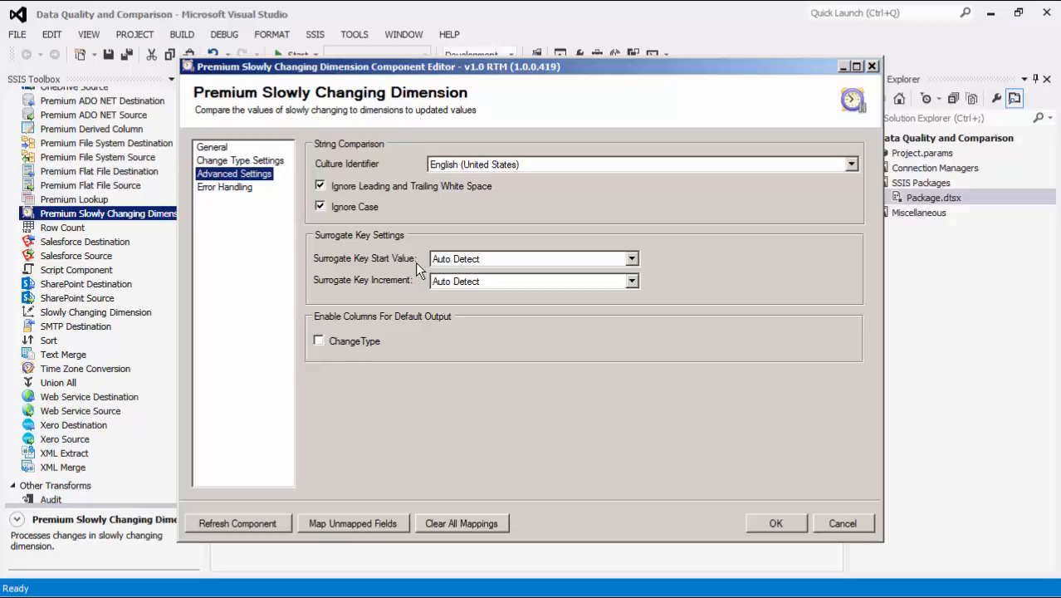
pyautogui.moveTo(409, 290)
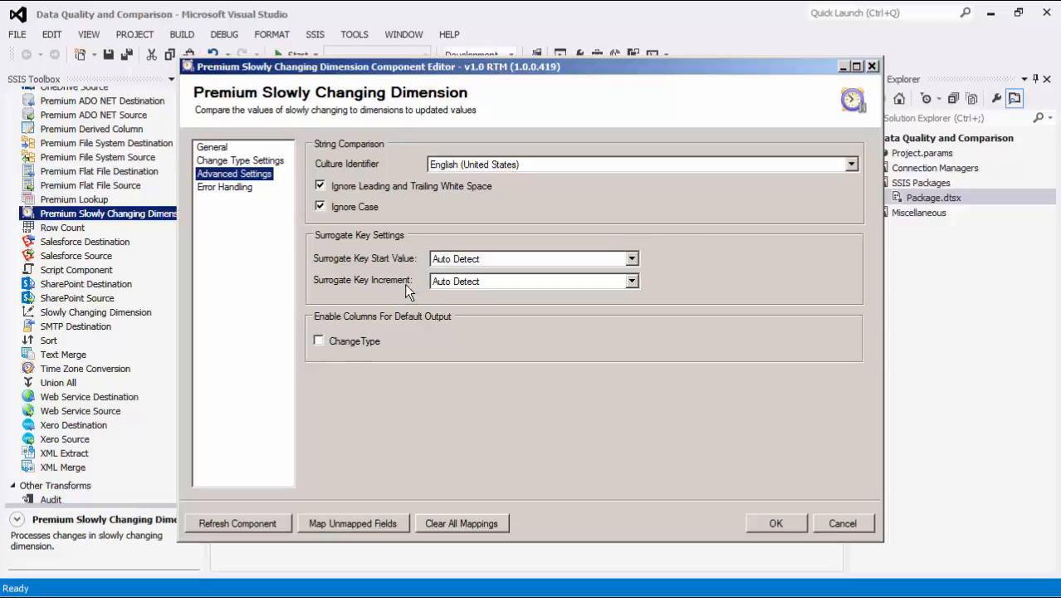
# Tick the ChangeType output column, then leave it out again
pyautogui.click(319, 340)
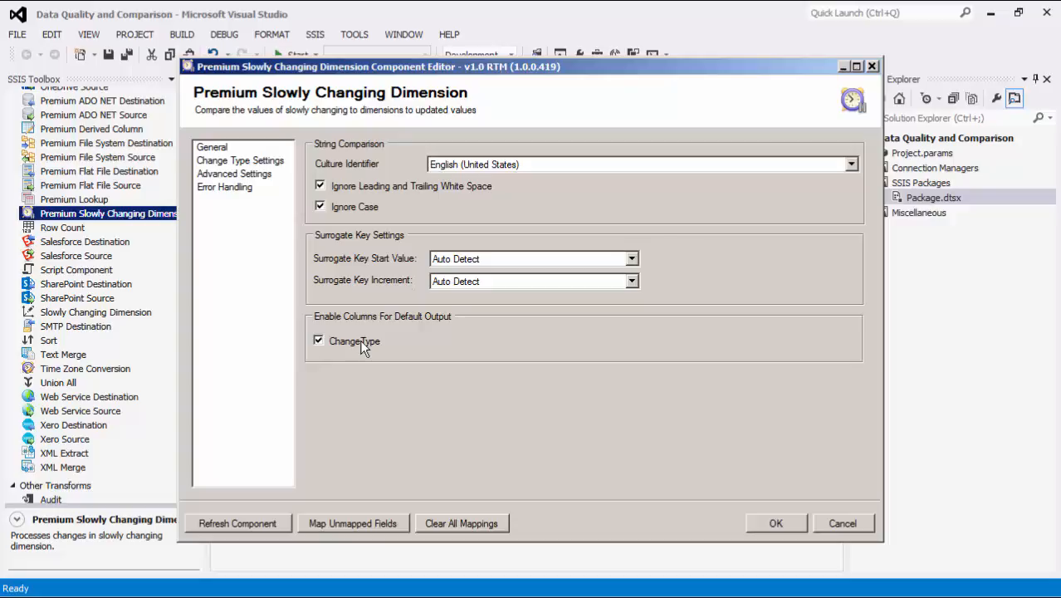
pyautogui.moveTo(399, 347)
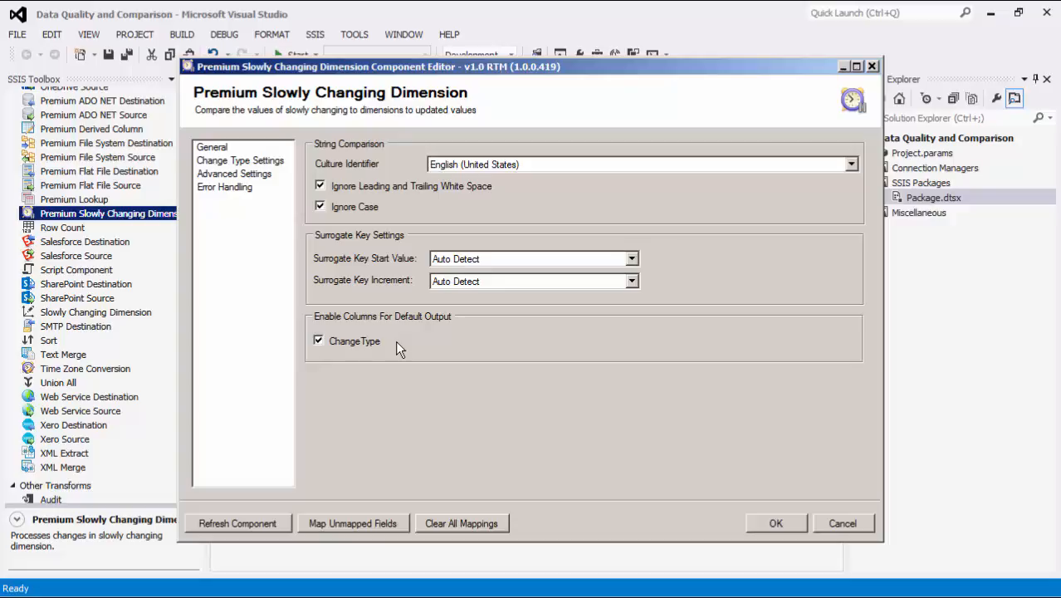
pyautogui.click(319, 340)
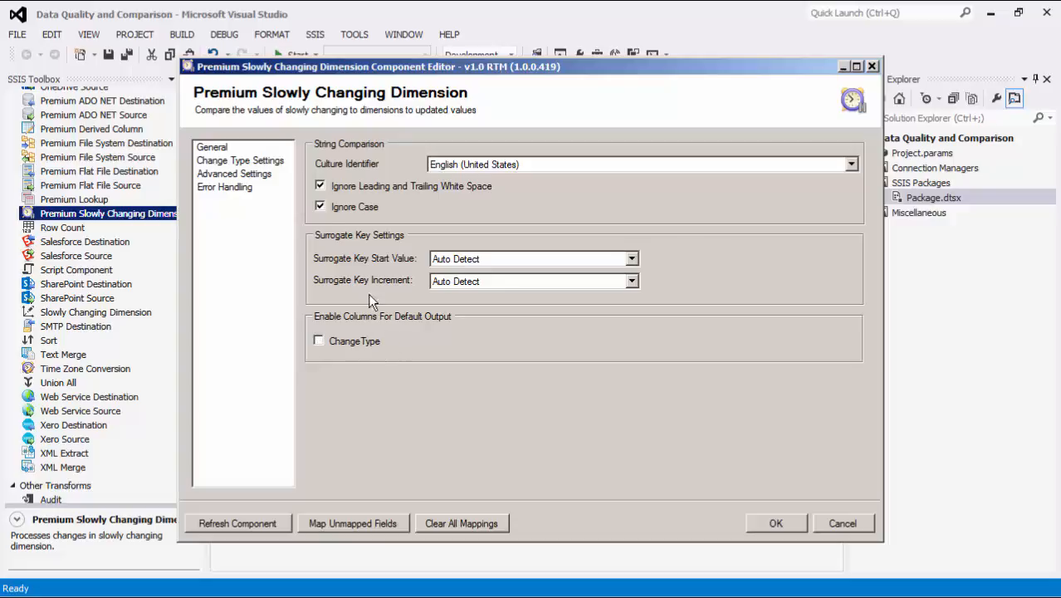
# Set error handling to Redirect rows to error output
pyautogui.click(225, 186)
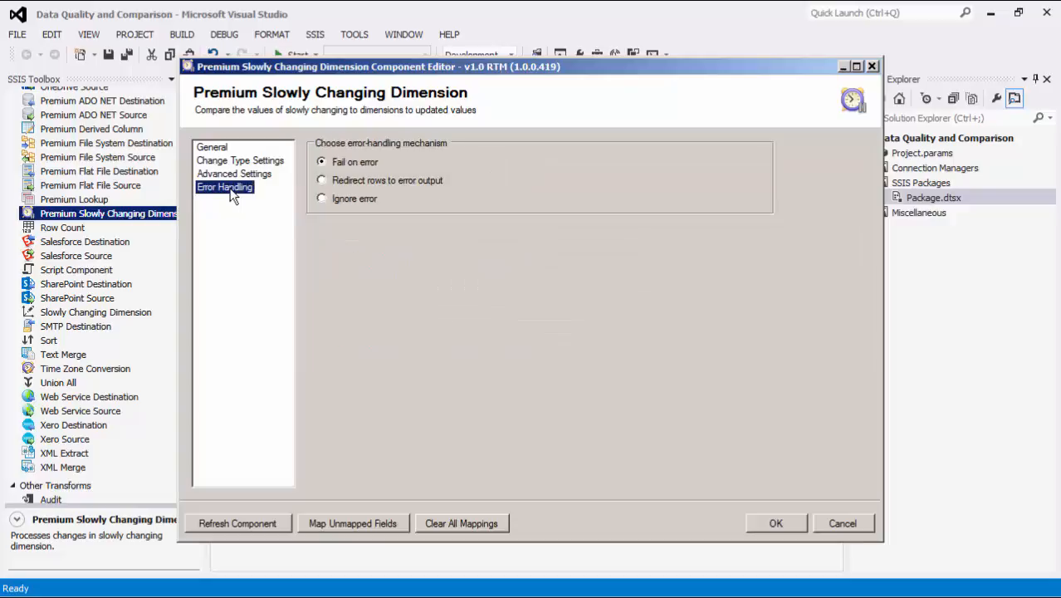
pyautogui.moveTo(382, 166)
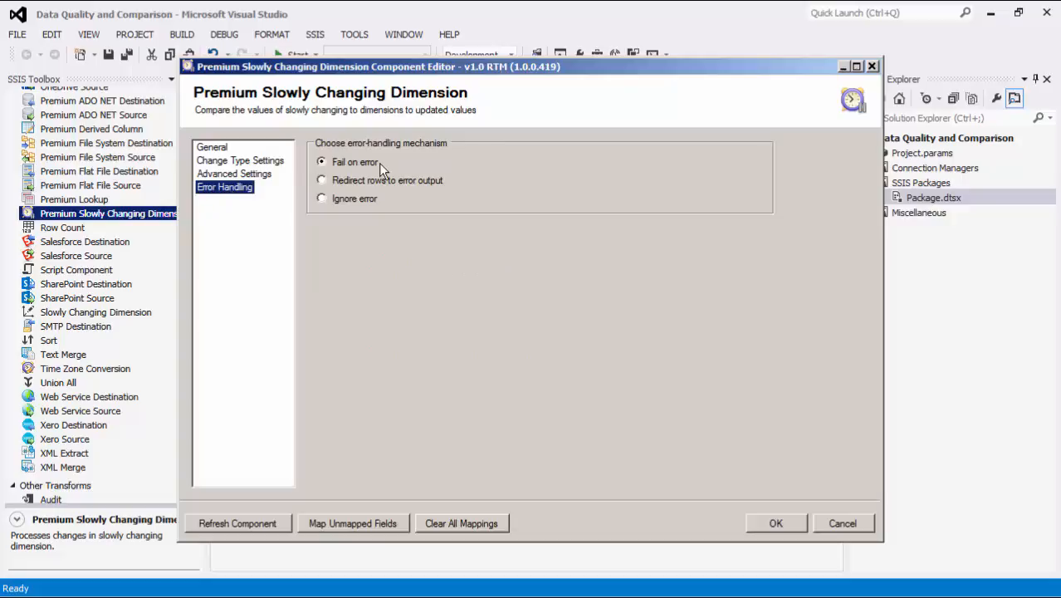
pyautogui.moveTo(390, 166)
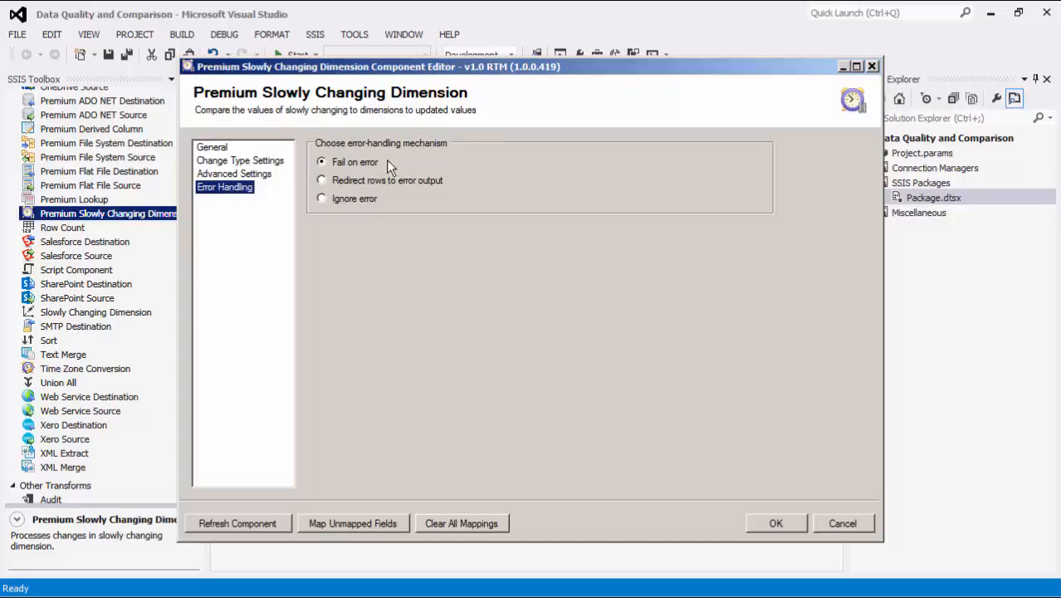
pyautogui.moveTo(448, 186)
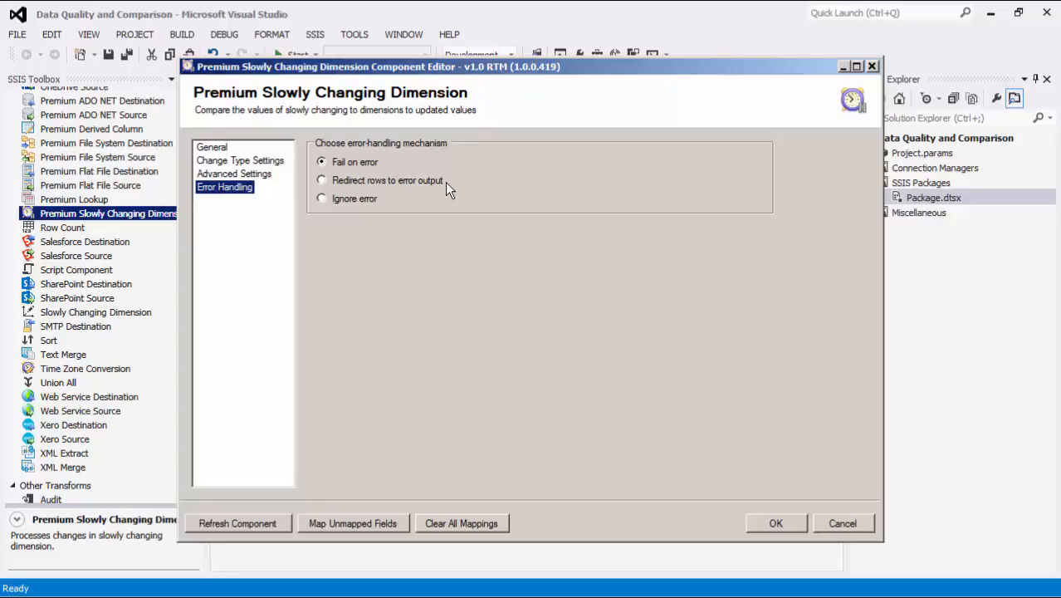
pyautogui.click(322, 179)
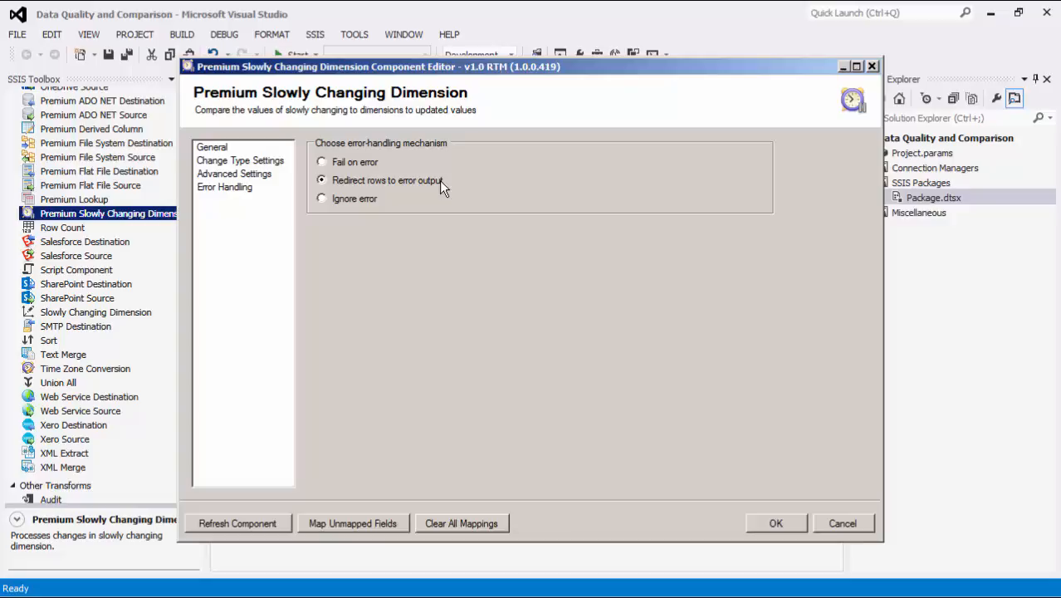
pyautogui.moveTo(384, 202)
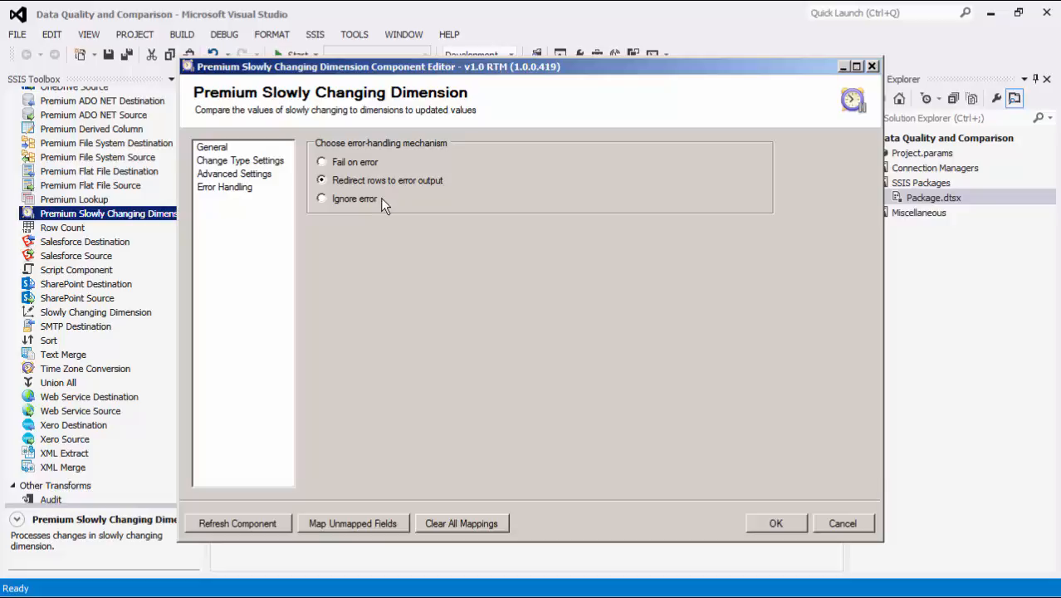
pyautogui.moveTo(757, 518)
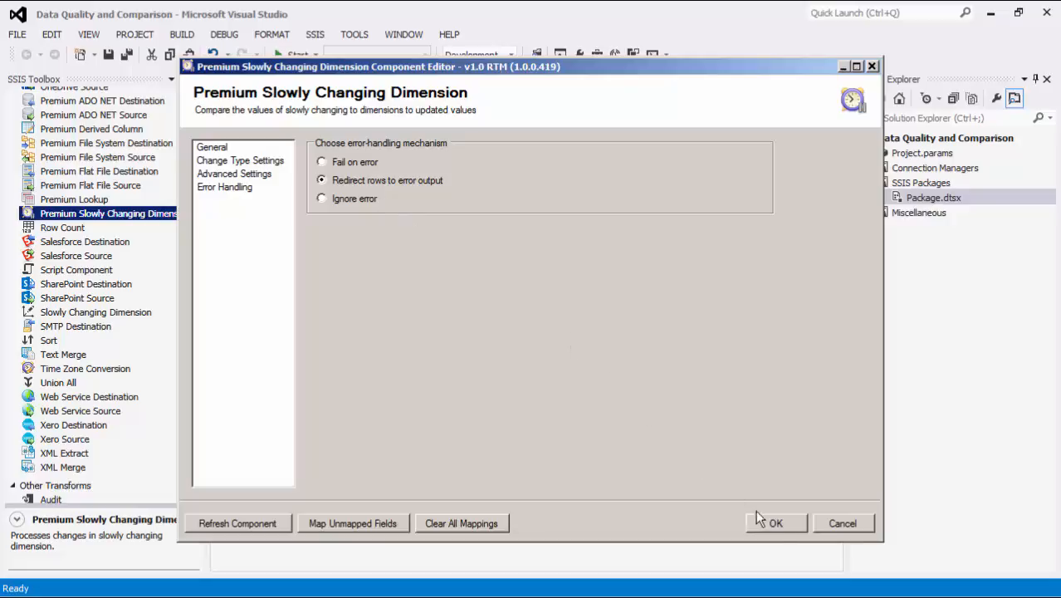
# Close the editor and route Changed, New, Unchanged and Error outputs into four DataReader destinations
pyautogui.click(776, 523)
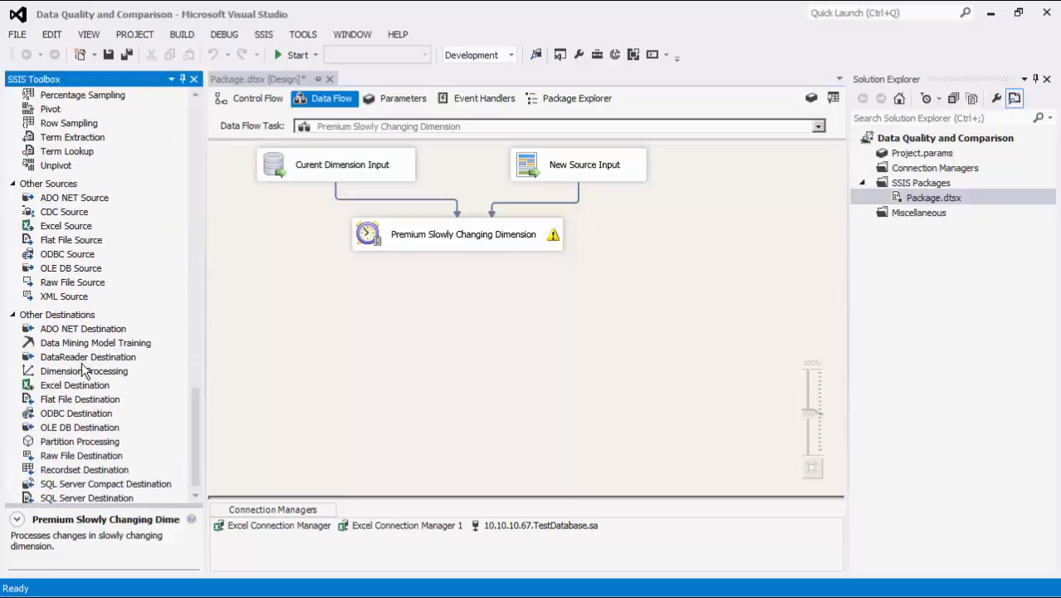
pyautogui.click(88, 355)
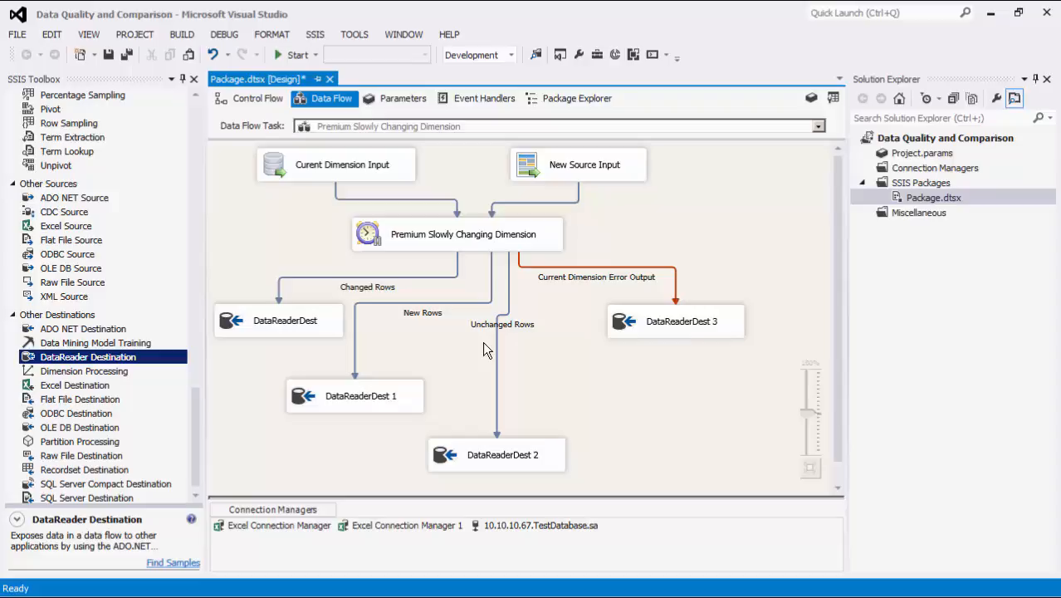
pyautogui.rightClick(685, 183)
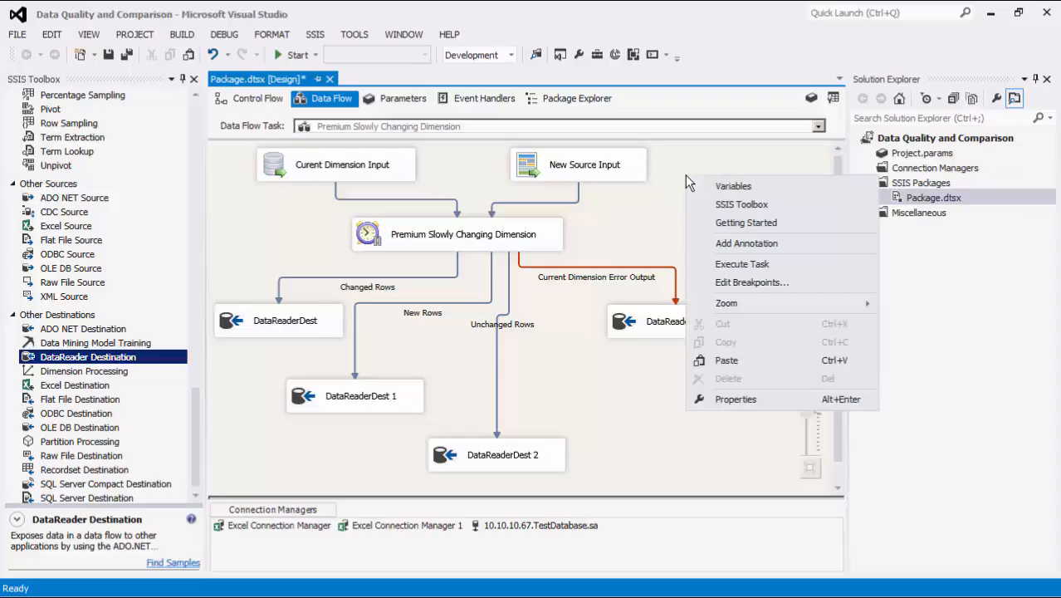
# Execute the data flow task and watch the rows flow through
pyautogui.click(722, 265)
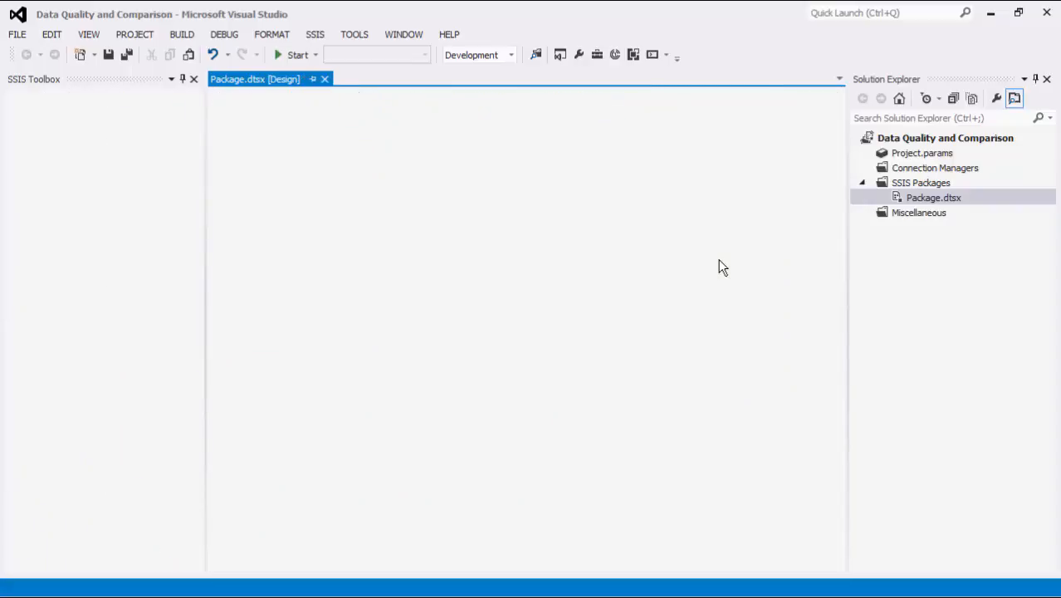
pyautogui.click(295, 55)
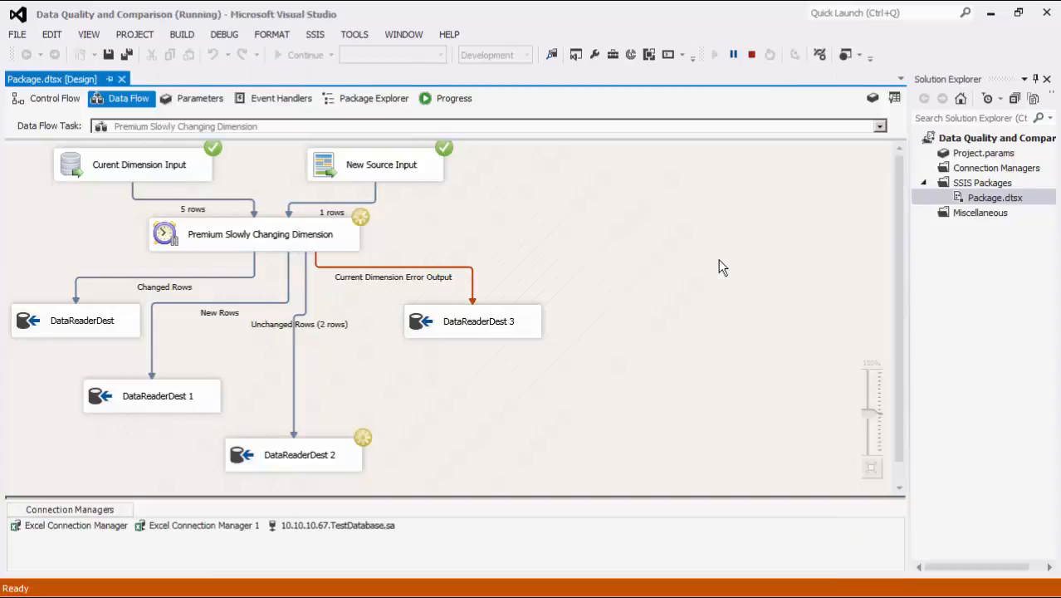